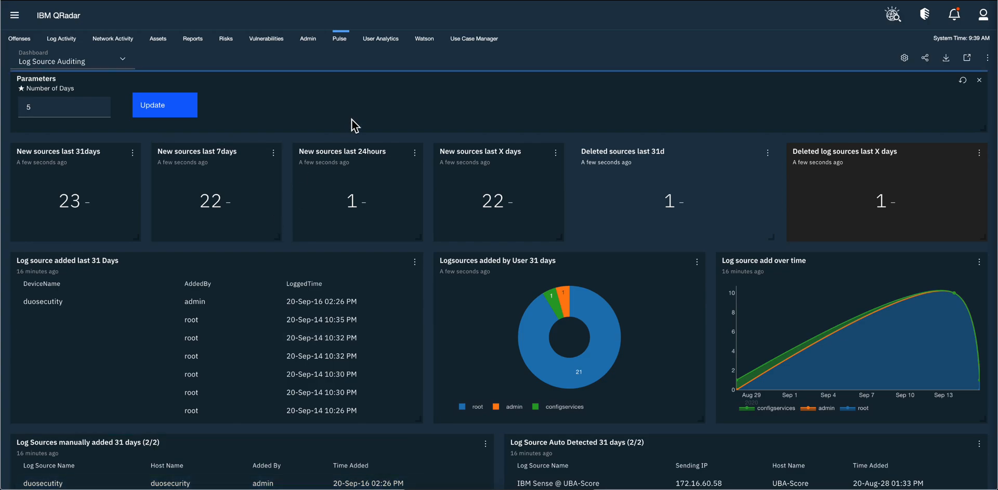
pyautogui.moveTo(340, 52)
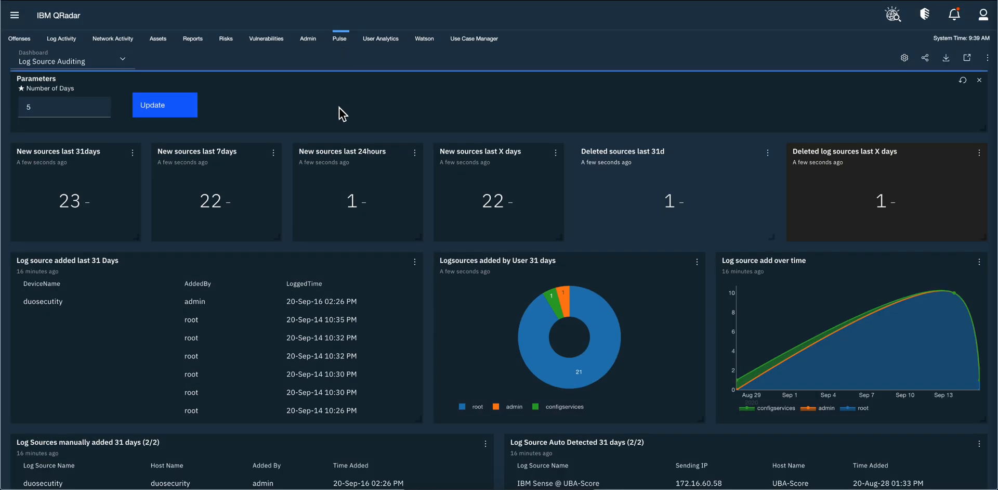
pyautogui.moveTo(335, 122)
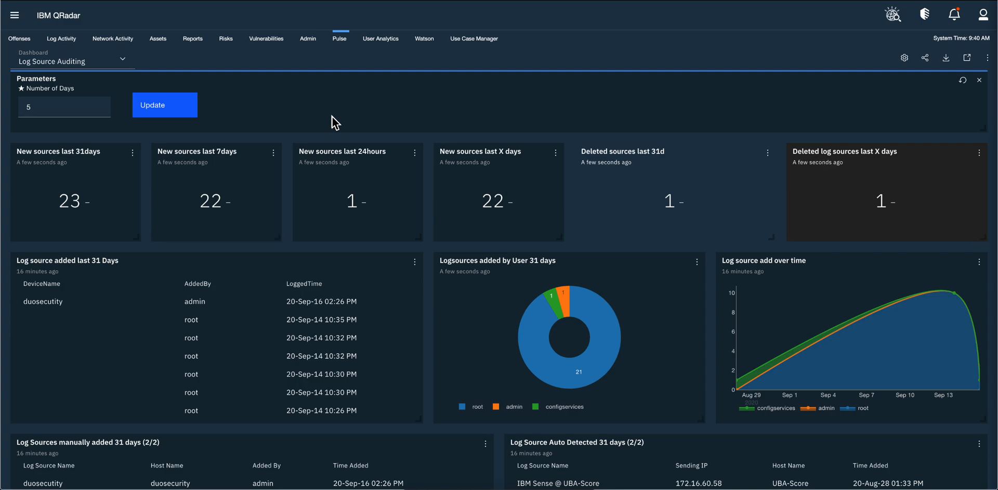
# Step: Browse down through the Log Source Auditing dashboard widgets
pyautogui.click(164, 105)
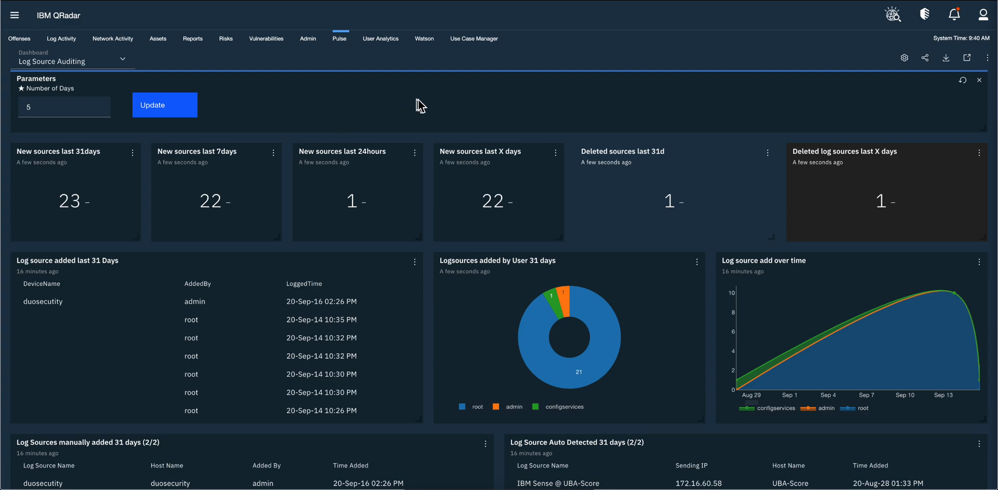
pyautogui.moveTo(425, 153)
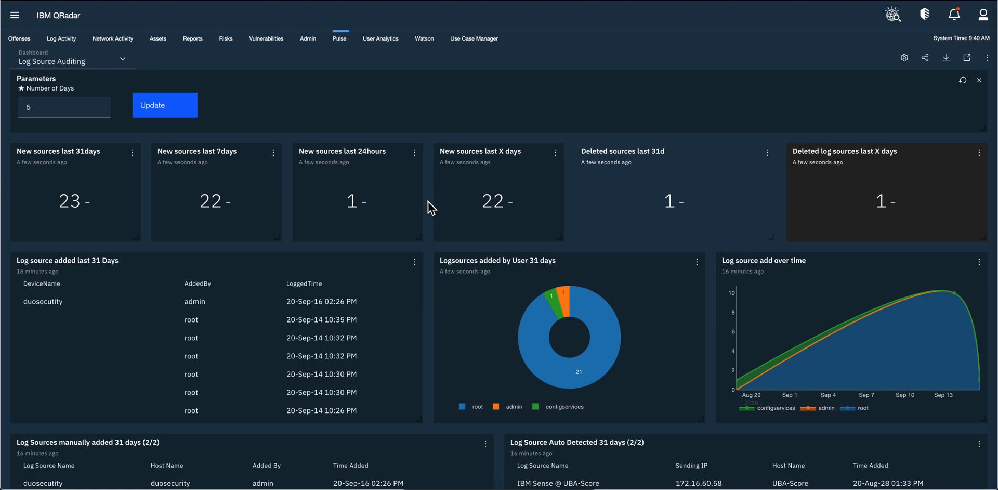
pyautogui.moveTo(281, 123)
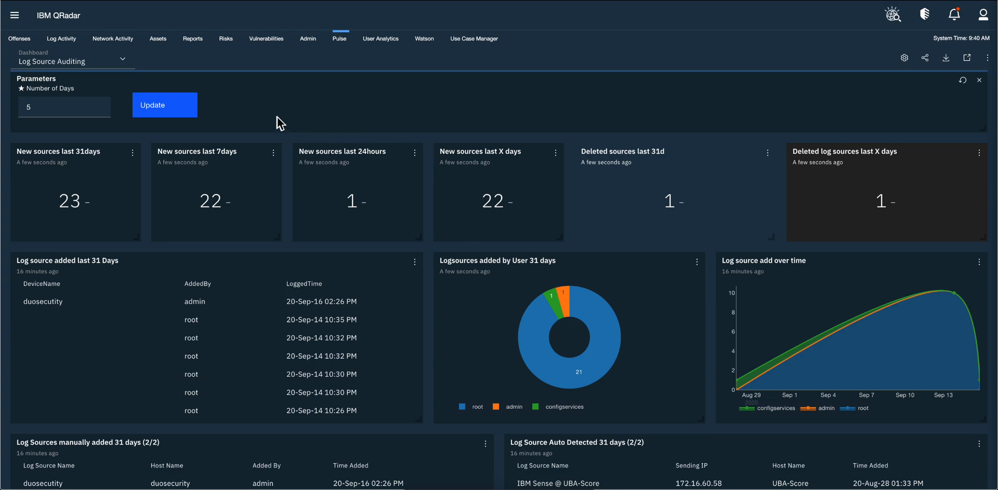
pyautogui.moveTo(342, 116)
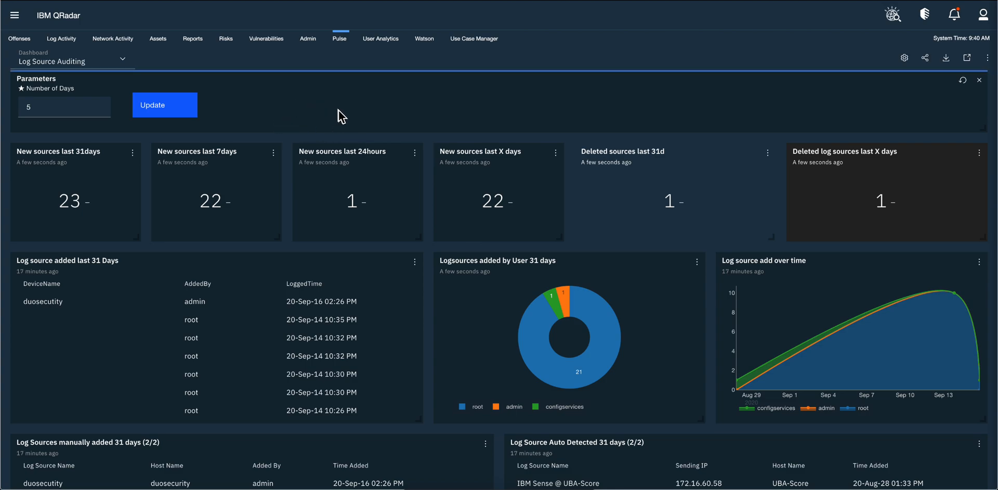
pyautogui.moveTo(387, 116)
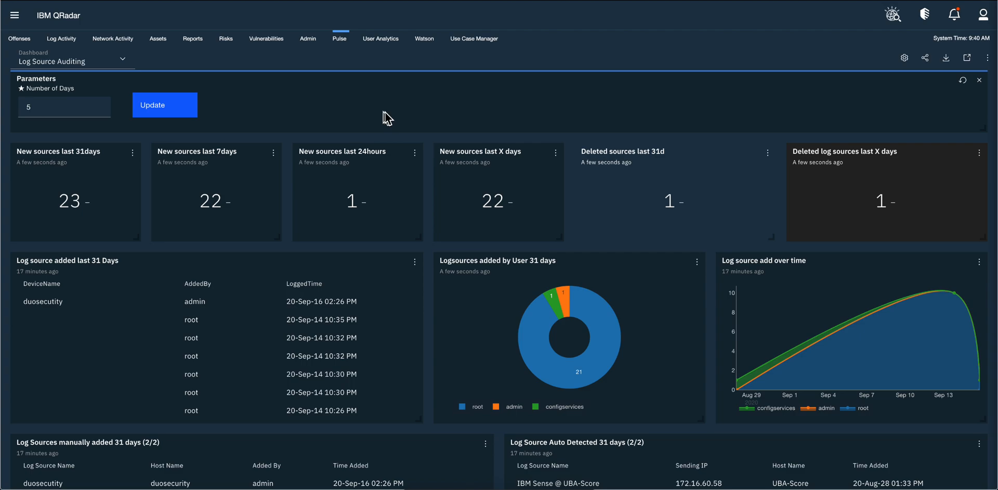
pyautogui.moveTo(333, 108)
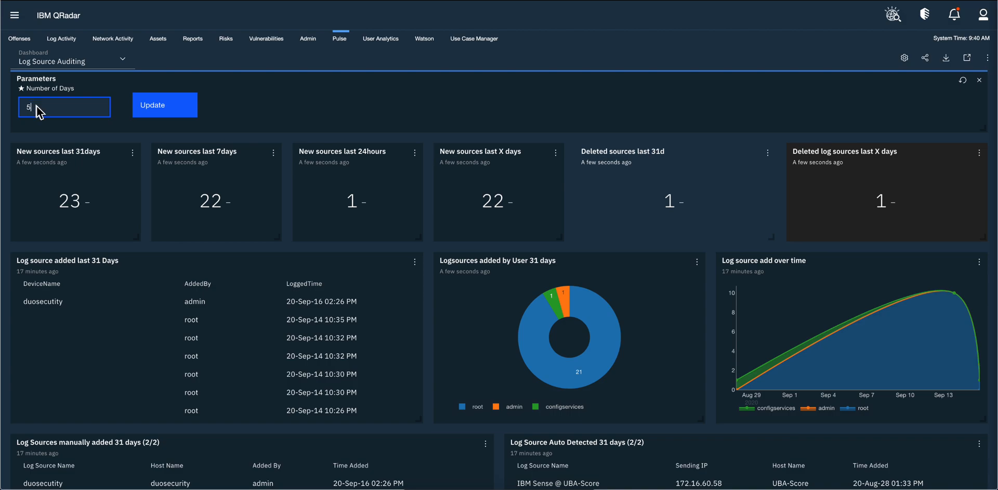
pyautogui.moveTo(71, 136)
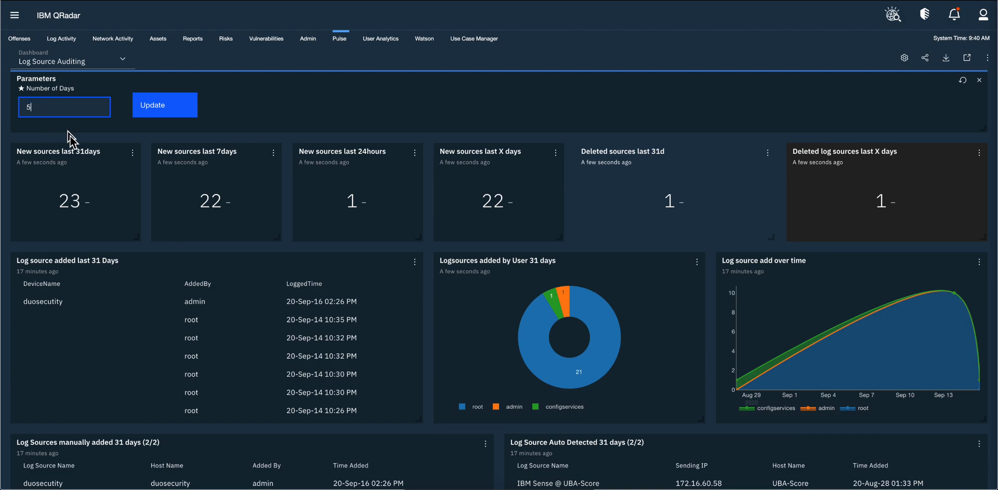
pyautogui.moveTo(215, 191)
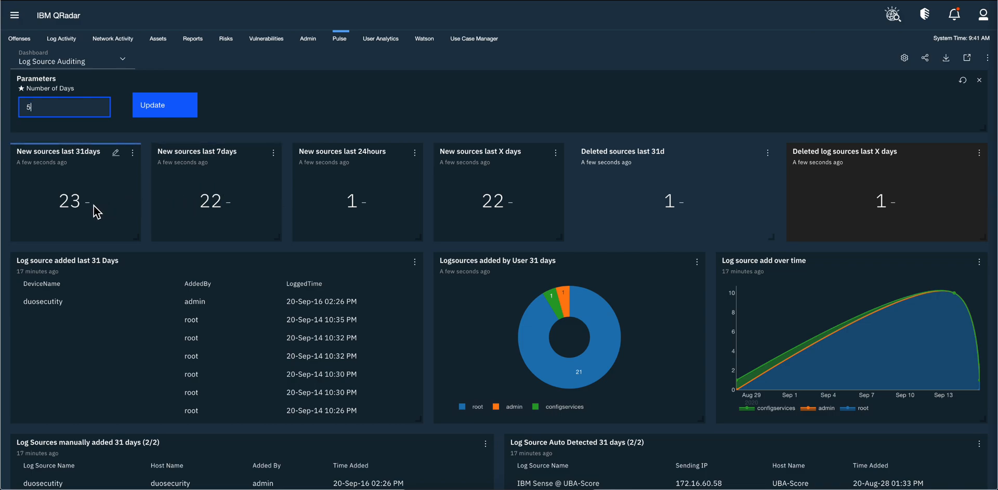
pyautogui.moveTo(89, 201)
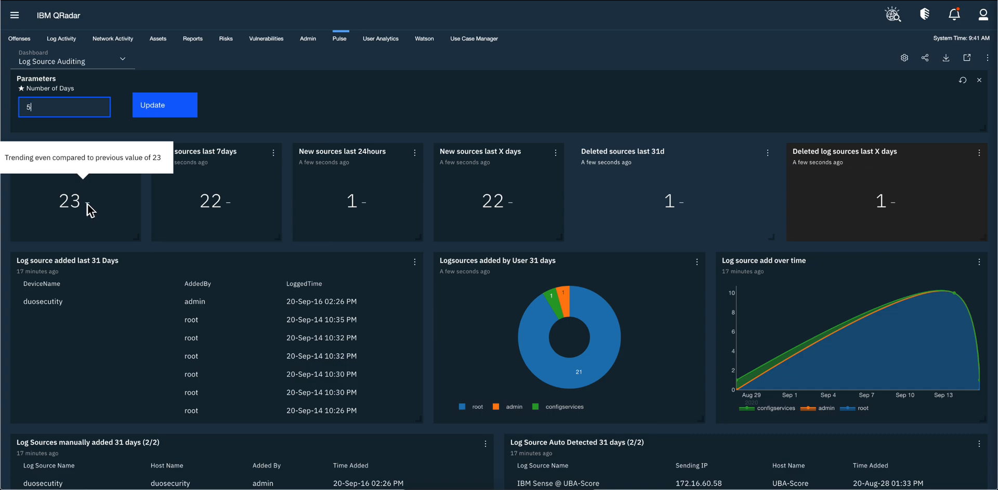
pyautogui.moveTo(258, 206)
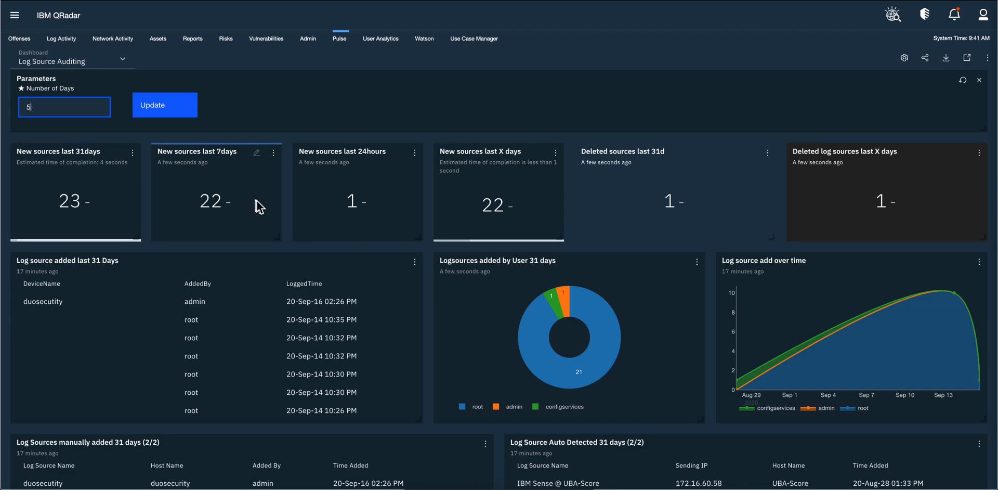
pyautogui.moveTo(449, 267)
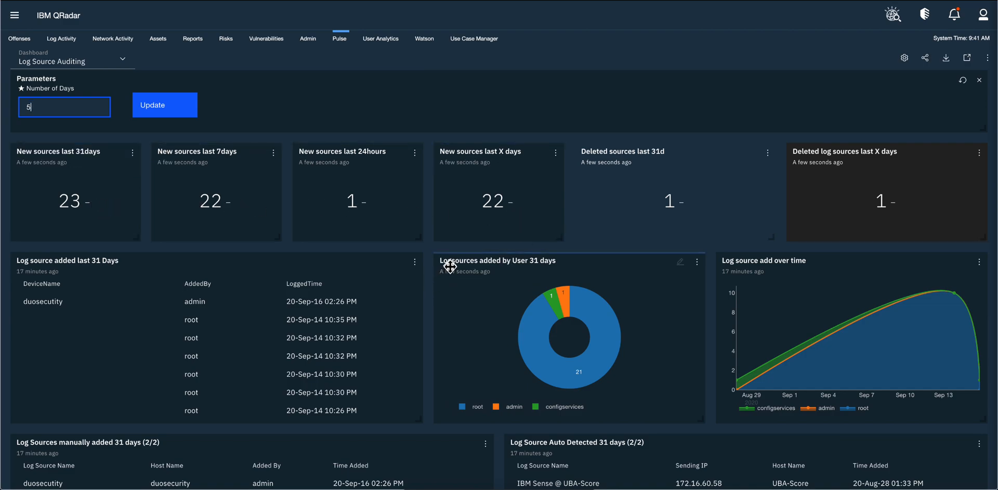
pyautogui.click(96, 300)
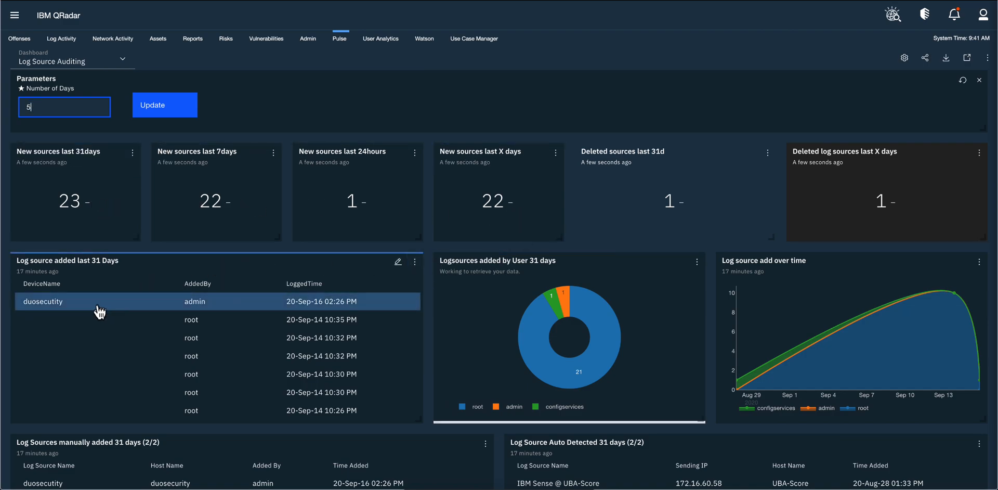
pyautogui.moveTo(56, 315)
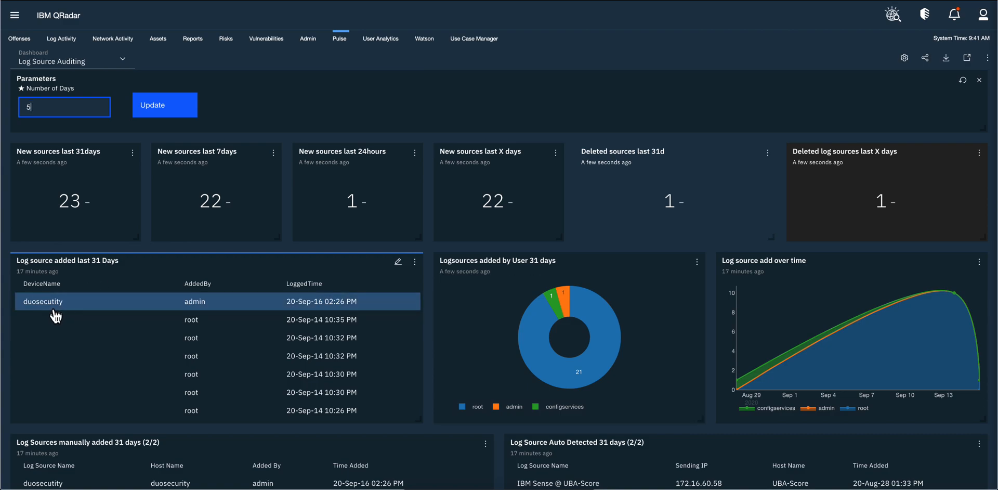
pyautogui.moveTo(234, 310)
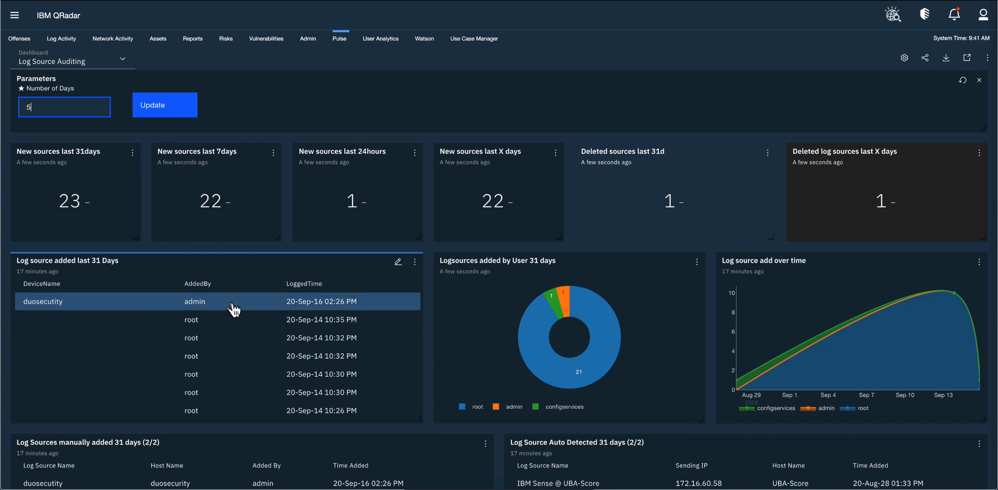
pyautogui.moveTo(317, 302)
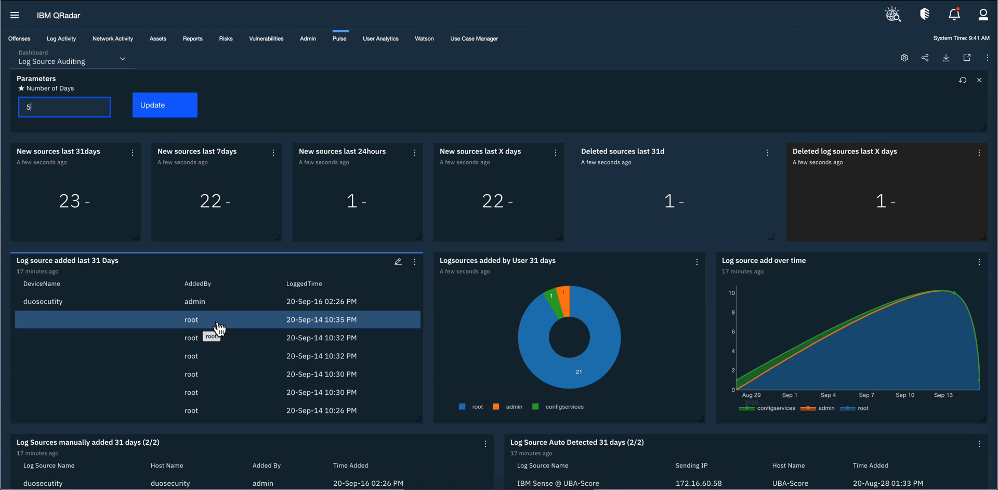
pyautogui.moveTo(235, 328)
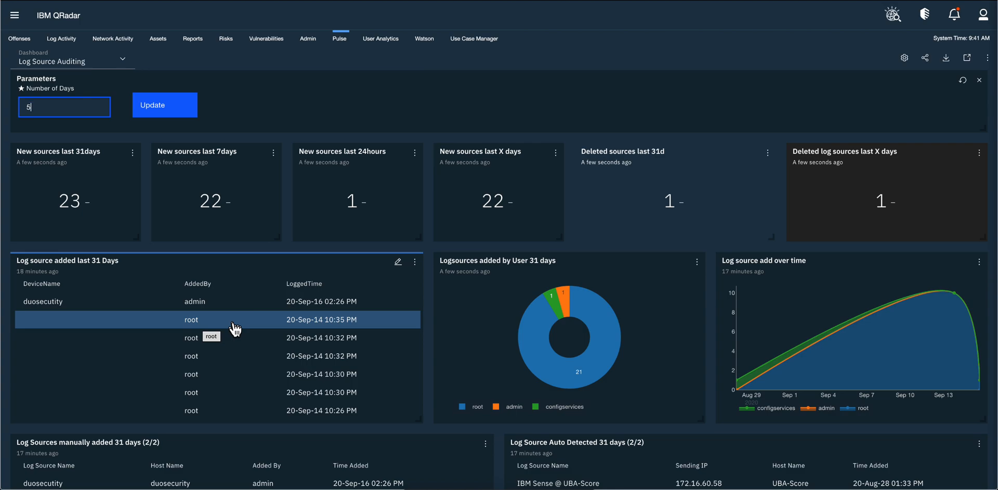
pyautogui.moveTo(222, 334)
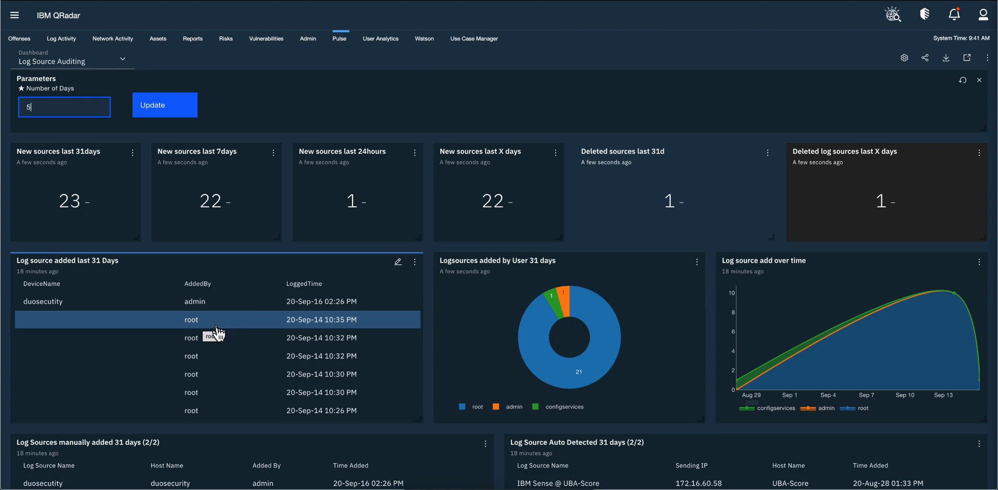
pyautogui.moveTo(443, 320)
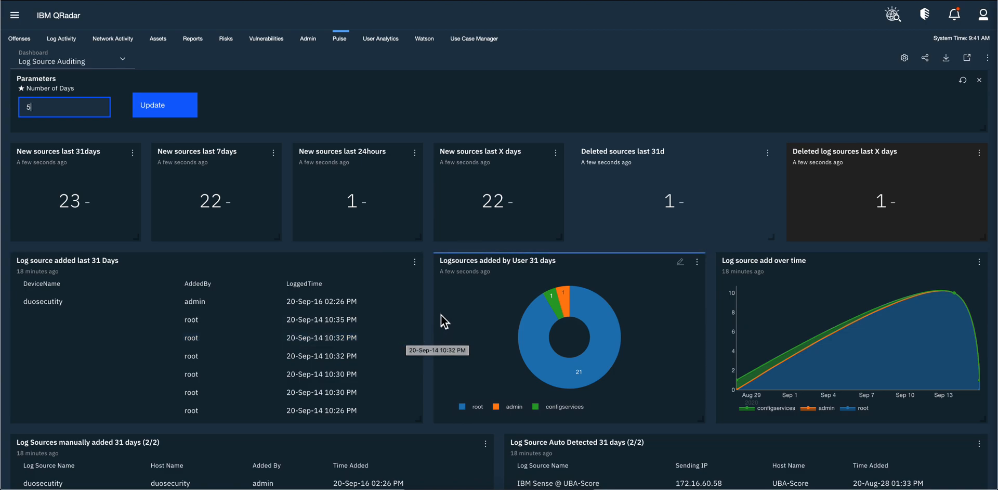
pyautogui.moveTo(433, 302)
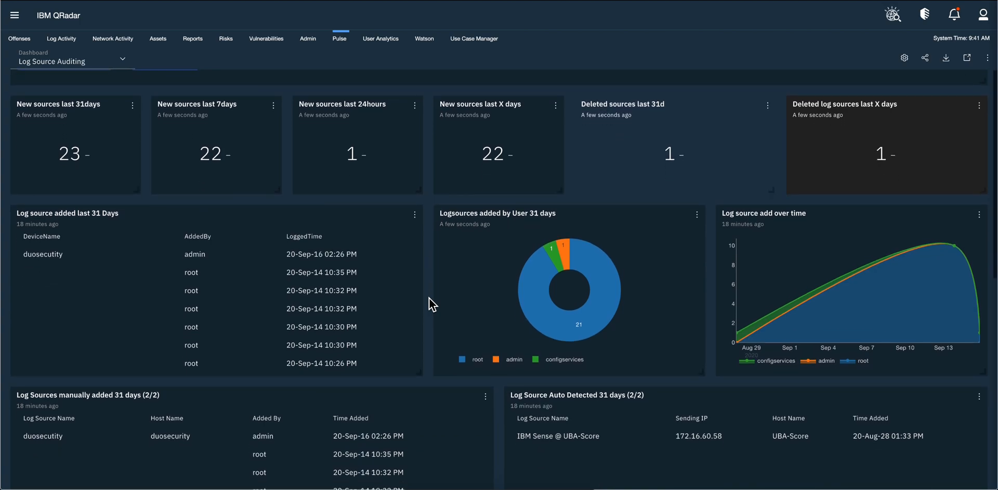
pyautogui.scroll(-3)
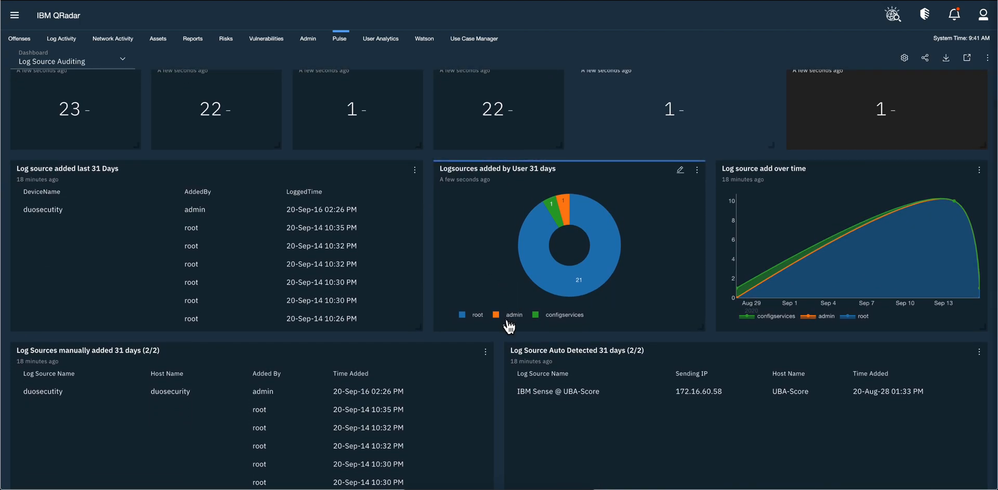
pyautogui.moveTo(432, 316)
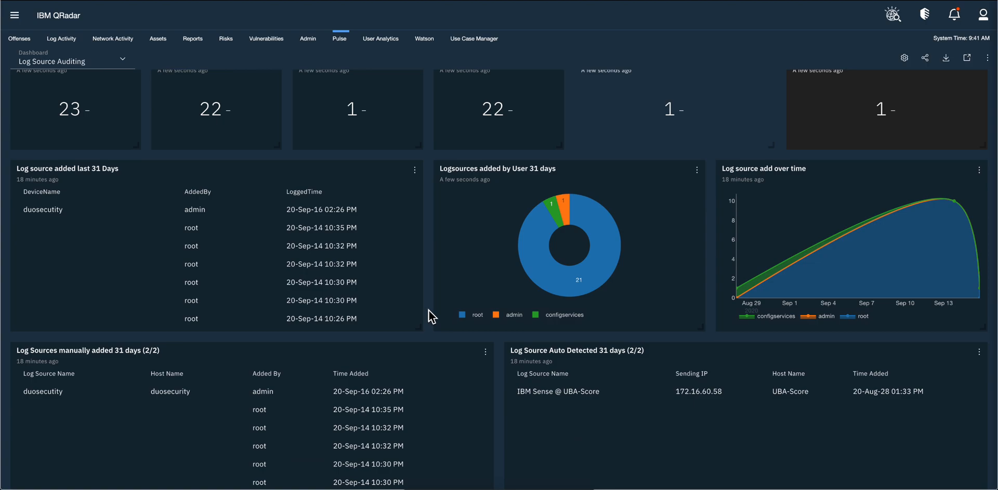
pyautogui.scroll(-3)
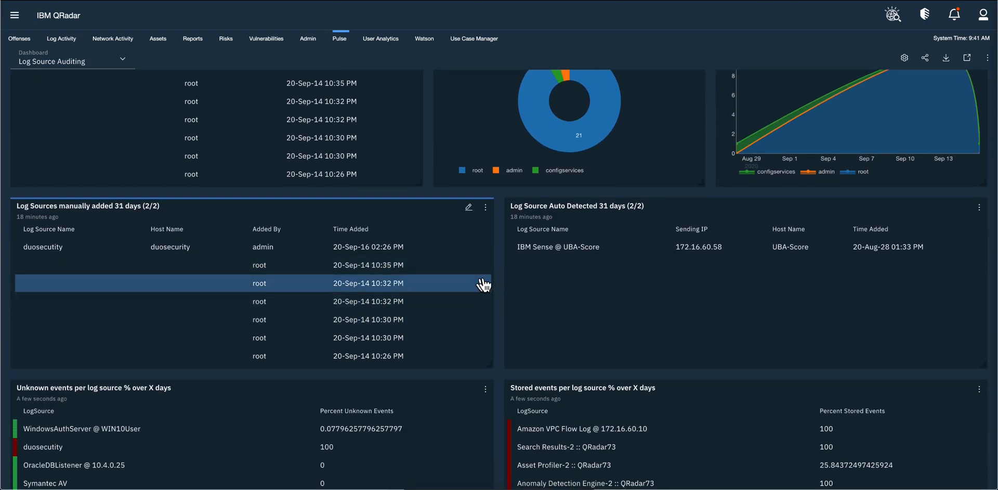
pyautogui.scroll(-3)
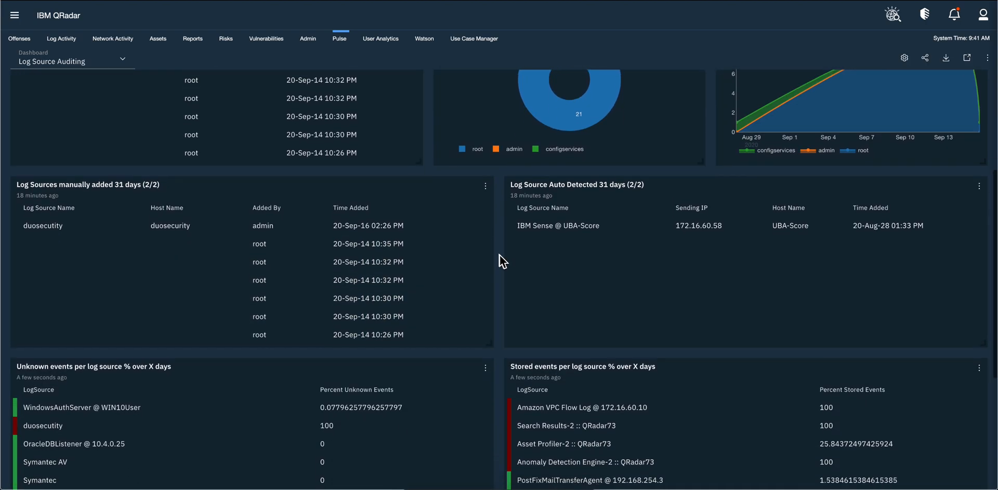
pyautogui.moveTo(514, 261)
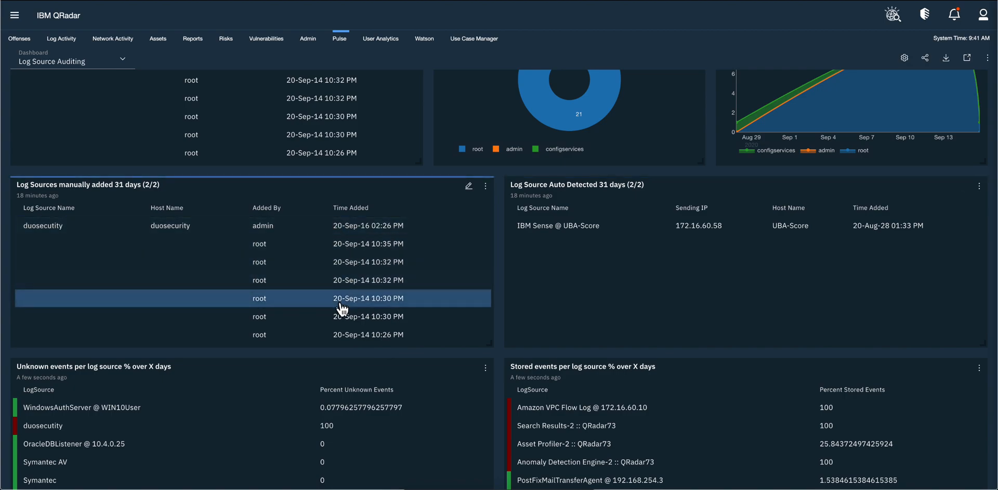
pyautogui.moveTo(343, 308)
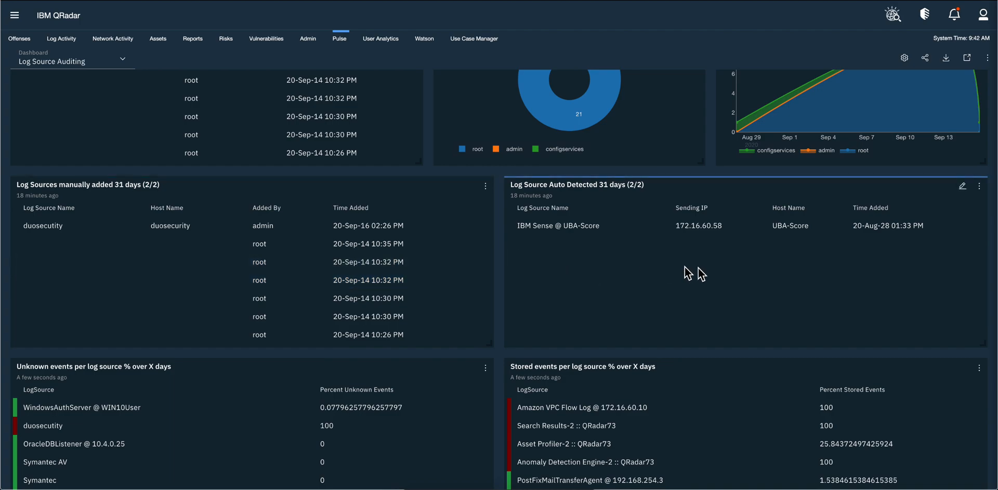
pyautogui.moveTo(592, 272)
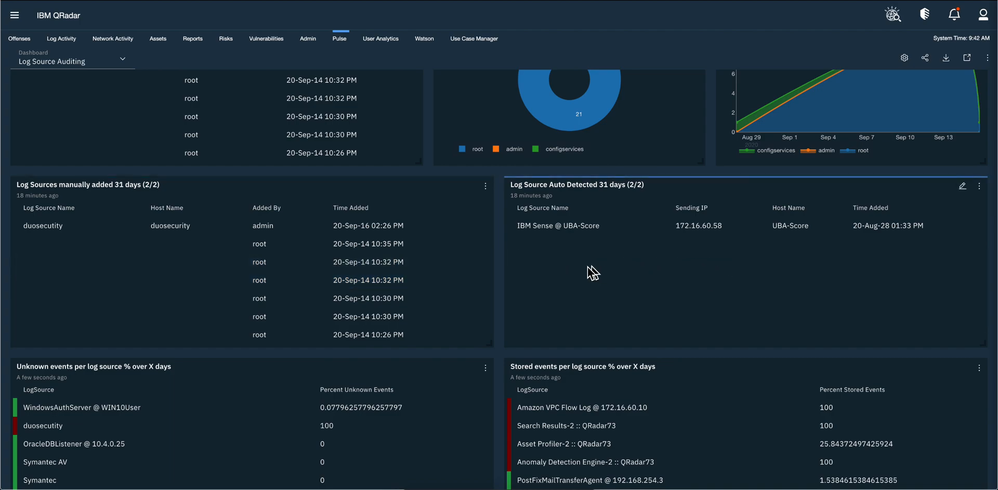
pyautogui.moveTo(561, 244)
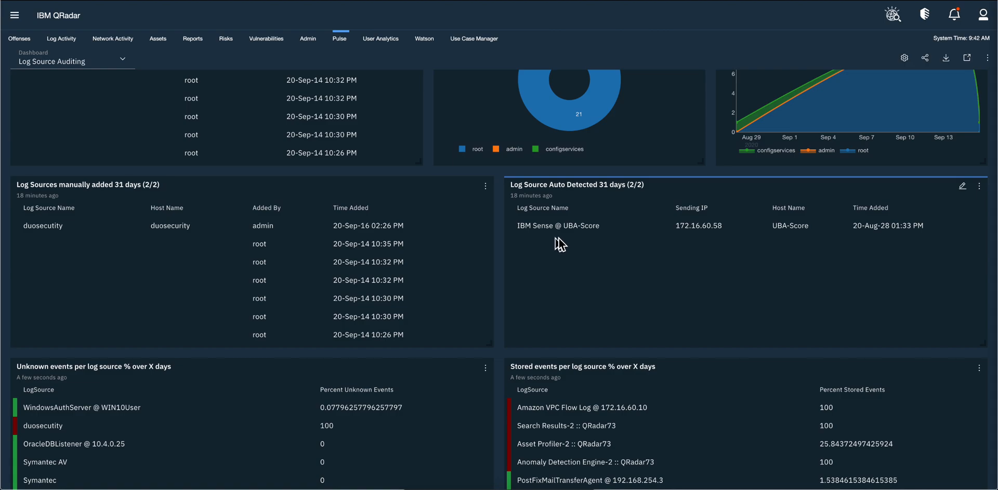
pyautogui.moveTo(557, 225)
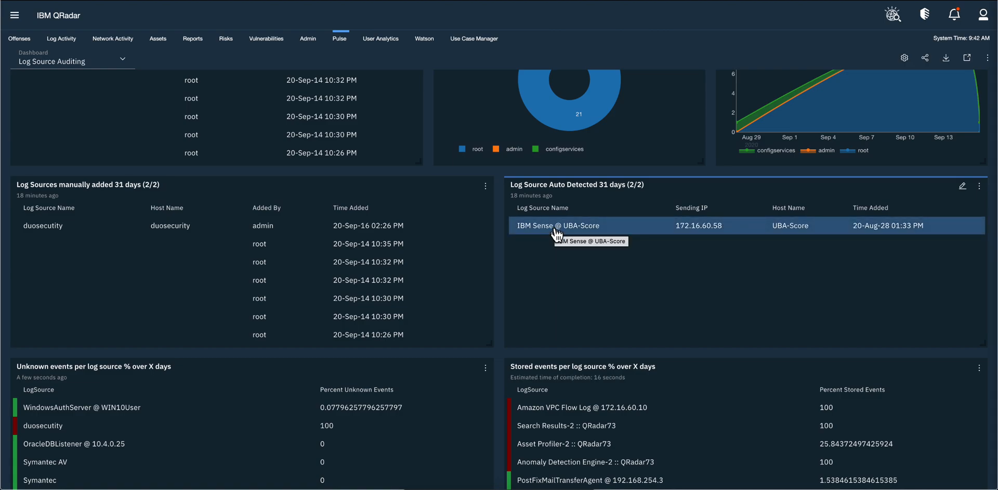
pyautogui.moveTo(502, 294)
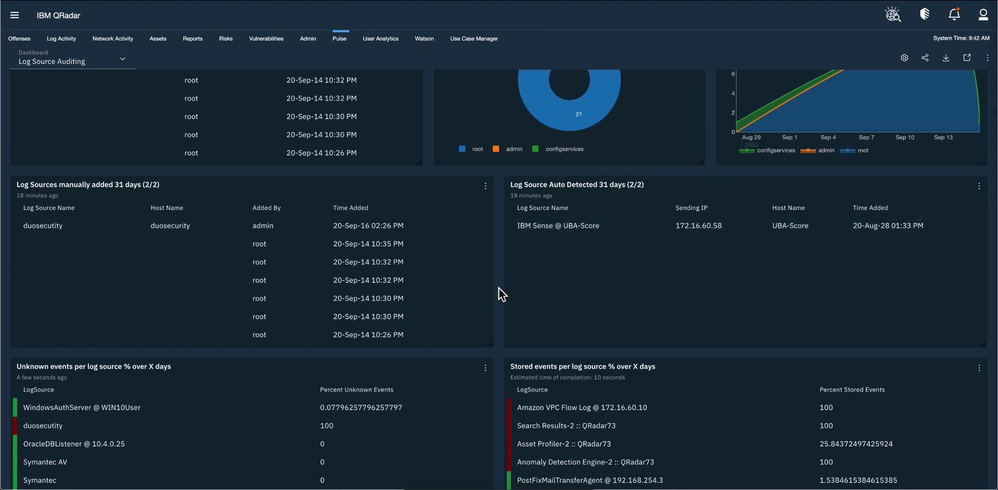
pyautogui.scroll(-3)
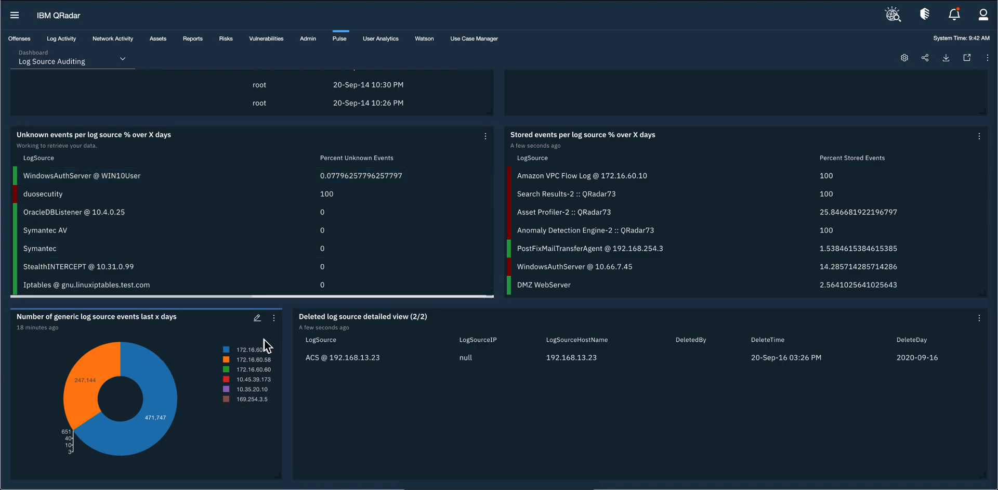
pyautogui.moveTo(410, 372)
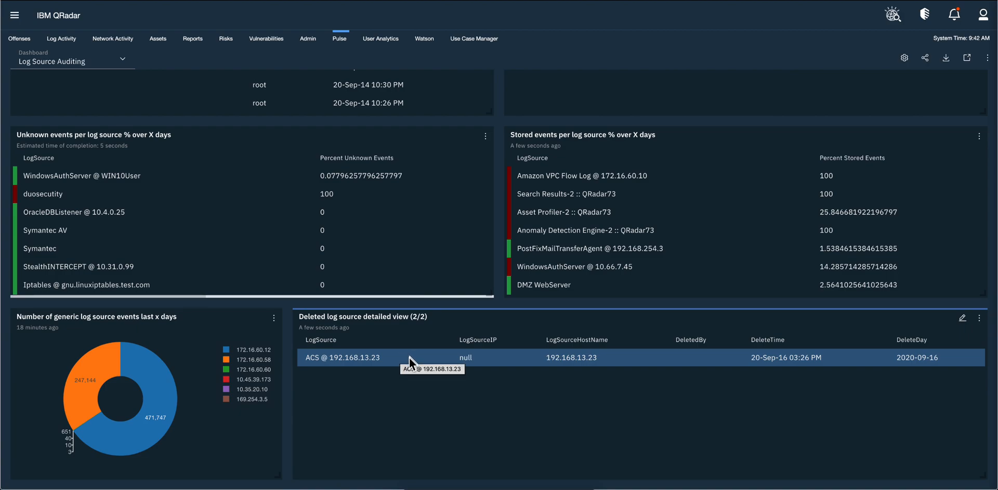
pyautogui.moveTo(485, 371)
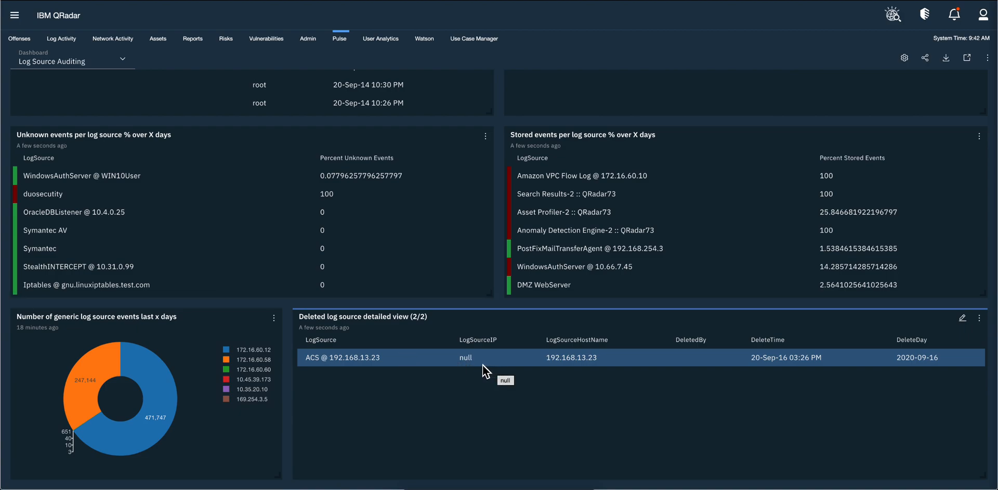
pyautogui.moveTo(503, 299)
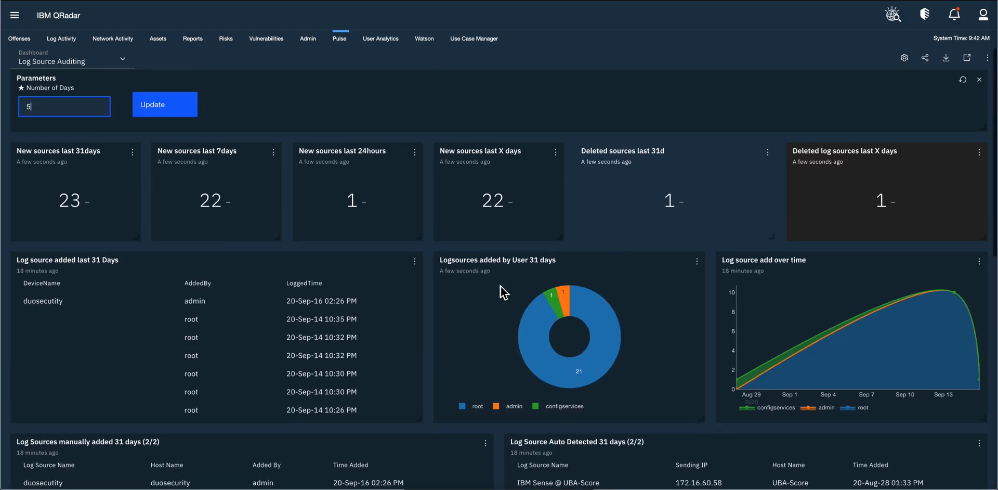
pyautogui.moveTo(454, 286)
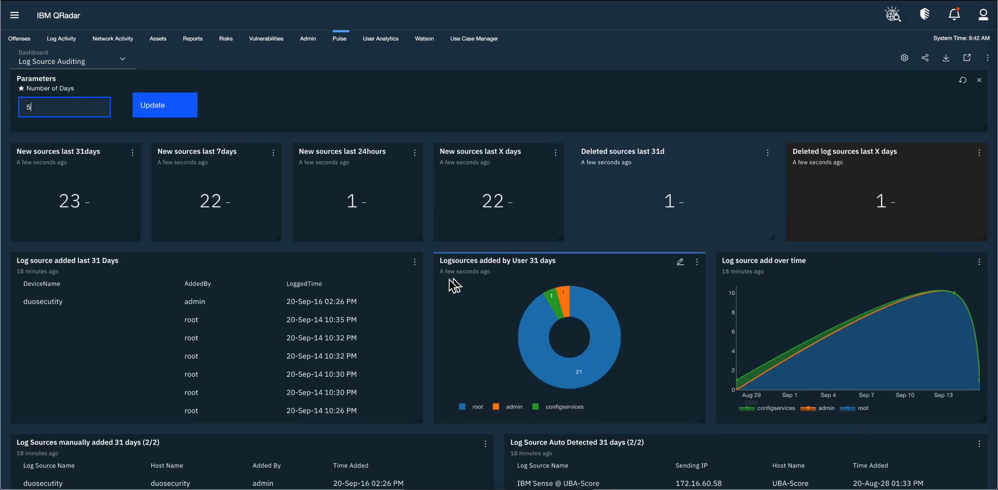
pyautogui.moveTo(430, 297)
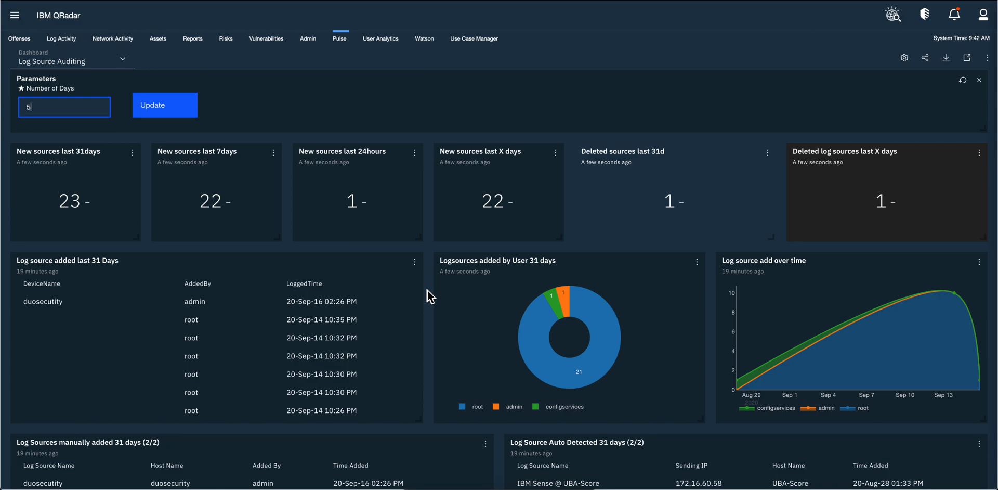
pyautogui.moveTo(801, 291)
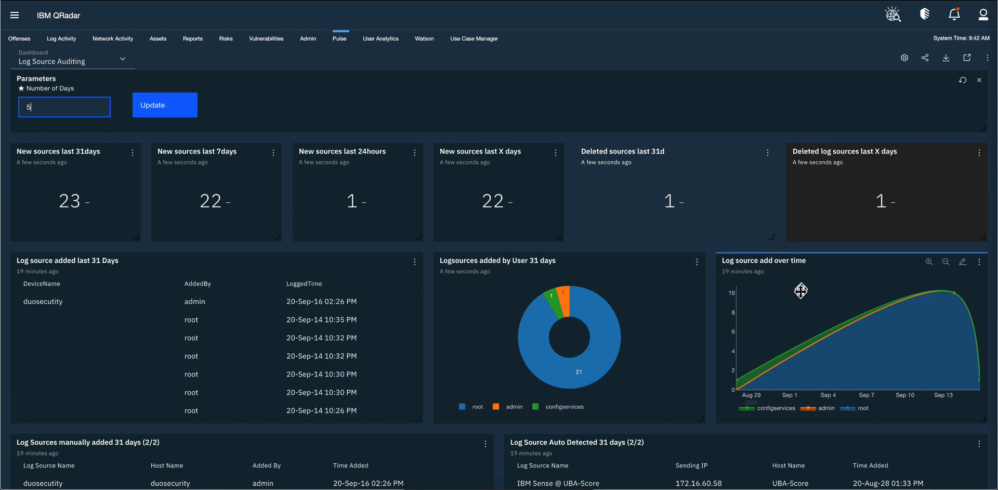
pyautogui.moveTo(777, 357)
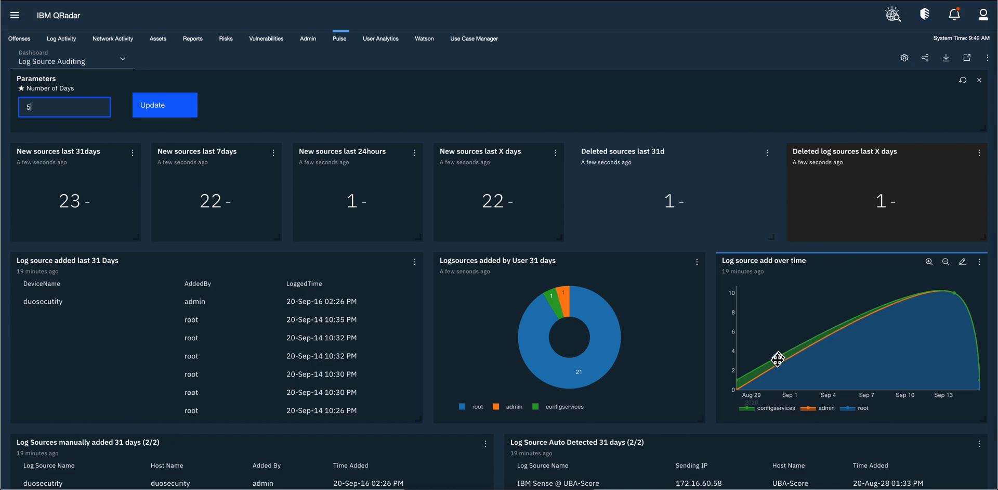
pyautogui.moveTo(963, 261)
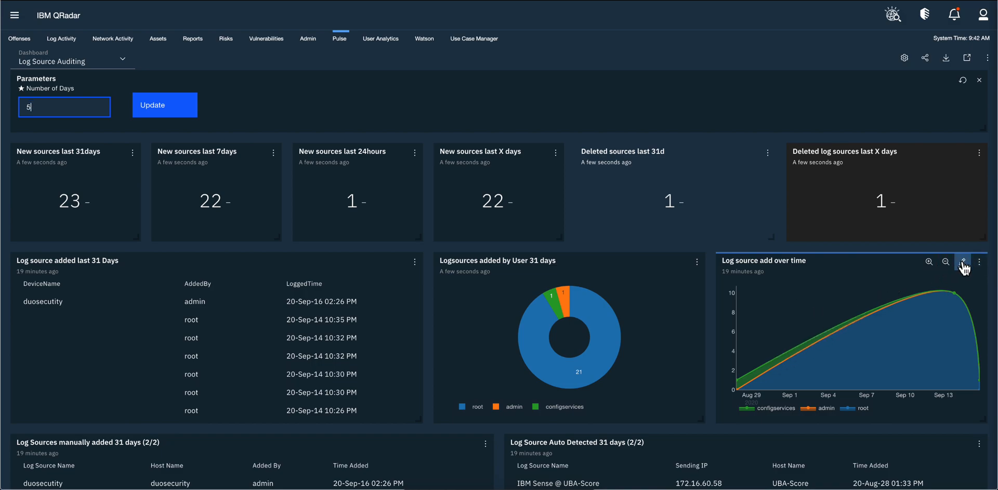
# Step: Review the log source over-time chart's settings and close them without saving
pyautogui.click(963, 262)
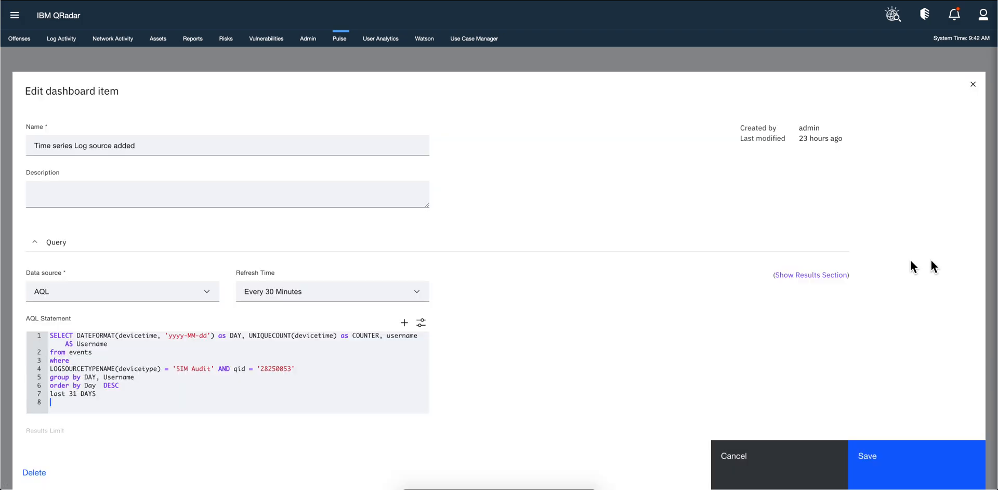
pyautogui.scroll(-3)
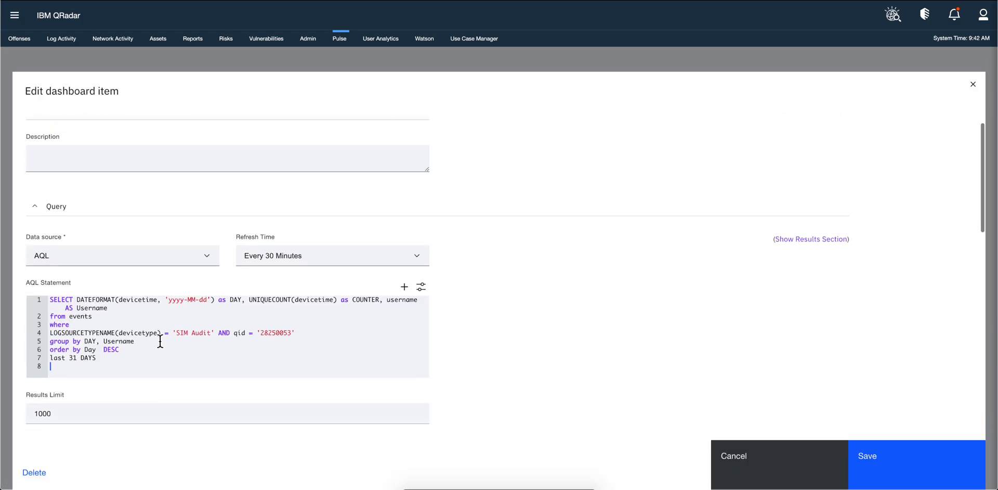
pyautogui.scroll(-3)
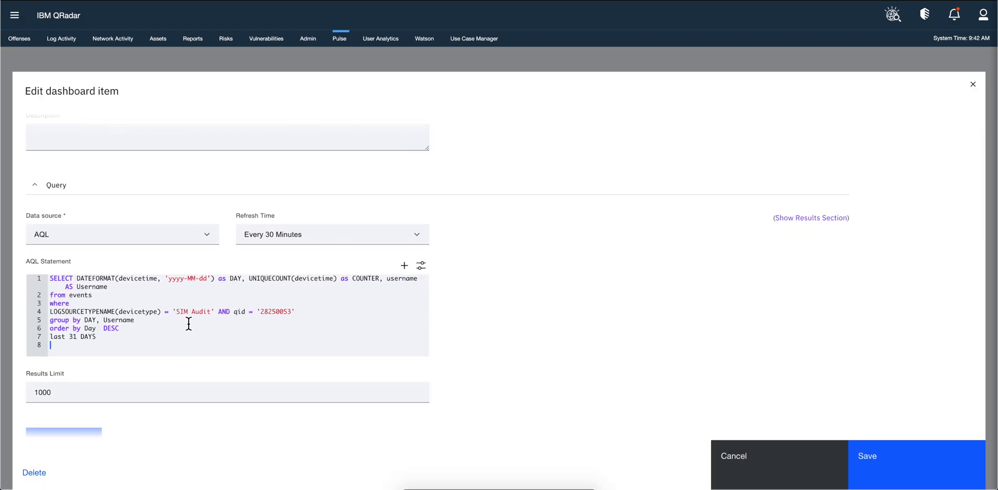
pyautogui.scroll(-3)
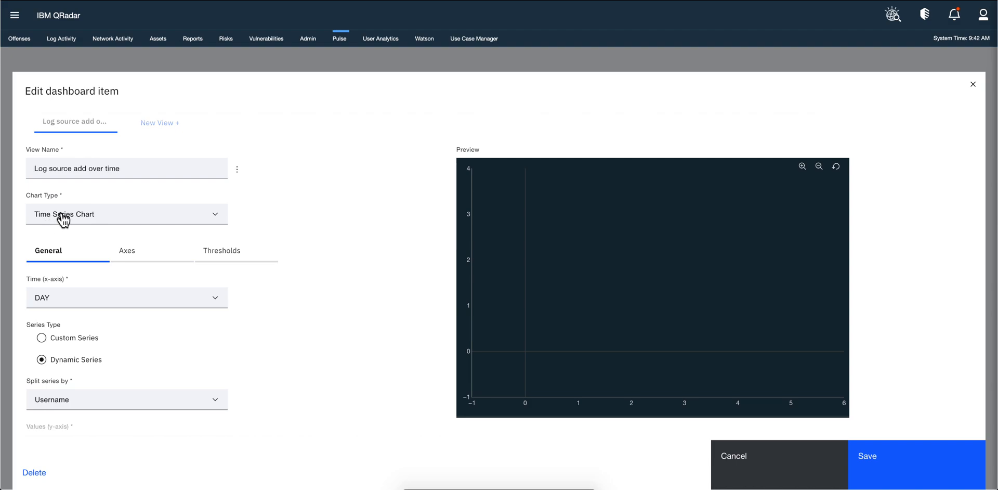
pyautogui.moveTo(43, 308)
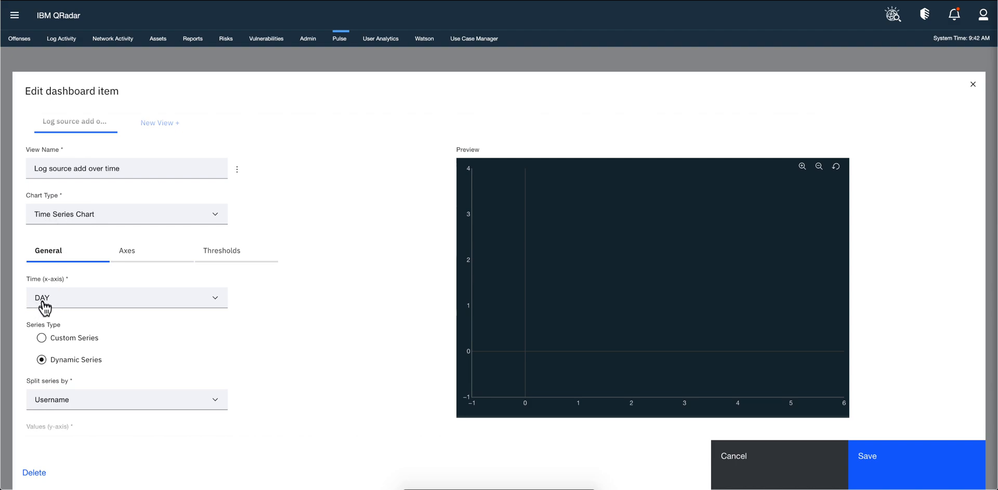
pyautogui.moveTo(66, 309)
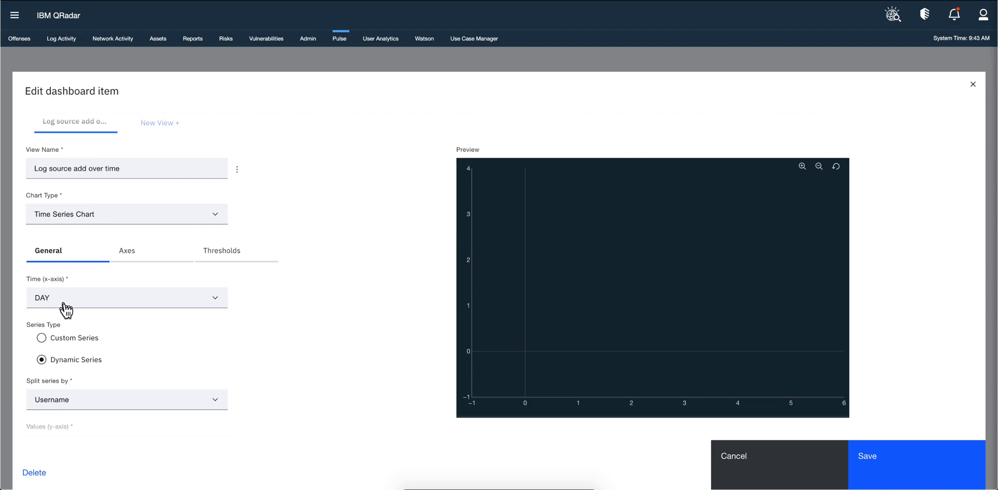
pyautogui.scroll(-3)
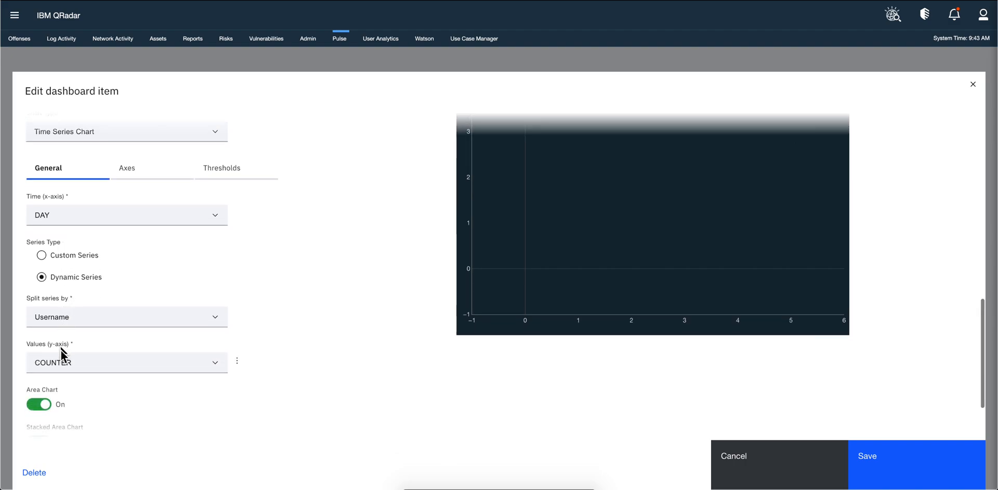
pyautogui.moveTo(160, 248)
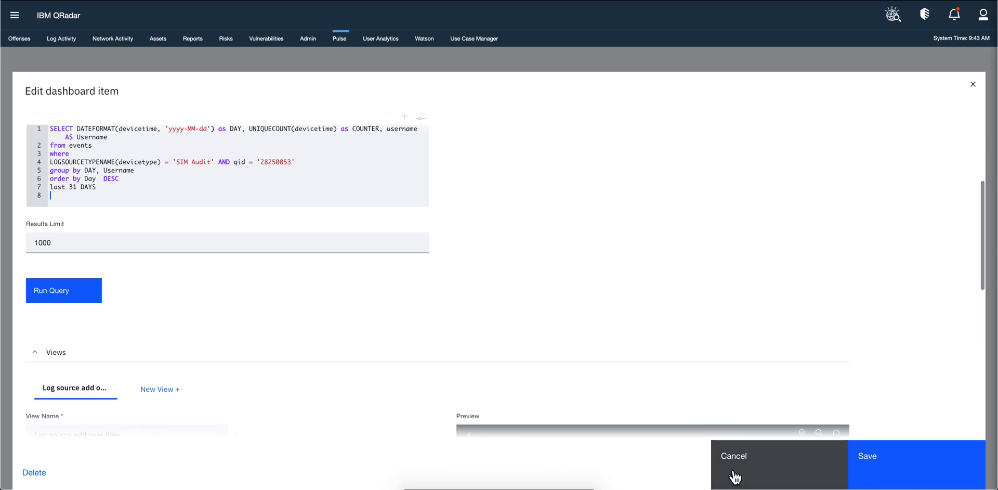
pyautogui.click(732, 456)
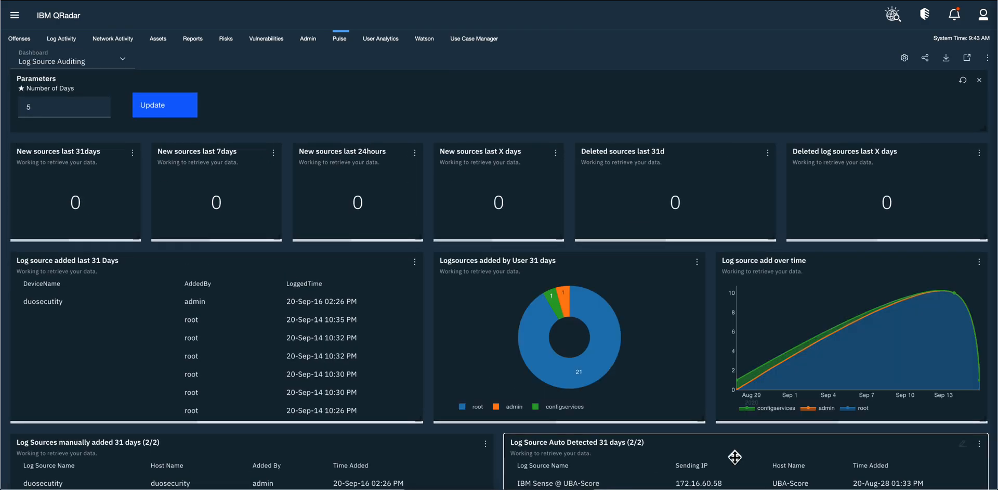
# Step: Inspect settings of the 31-day new sources count and the unknown events percentage table
pyautogui.click(164, 105)
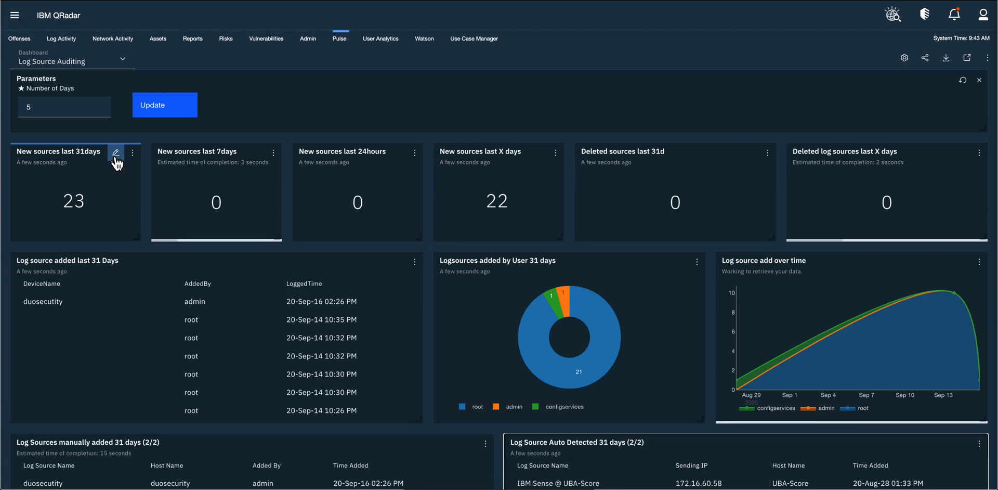
pyautogui.click(116, 153)
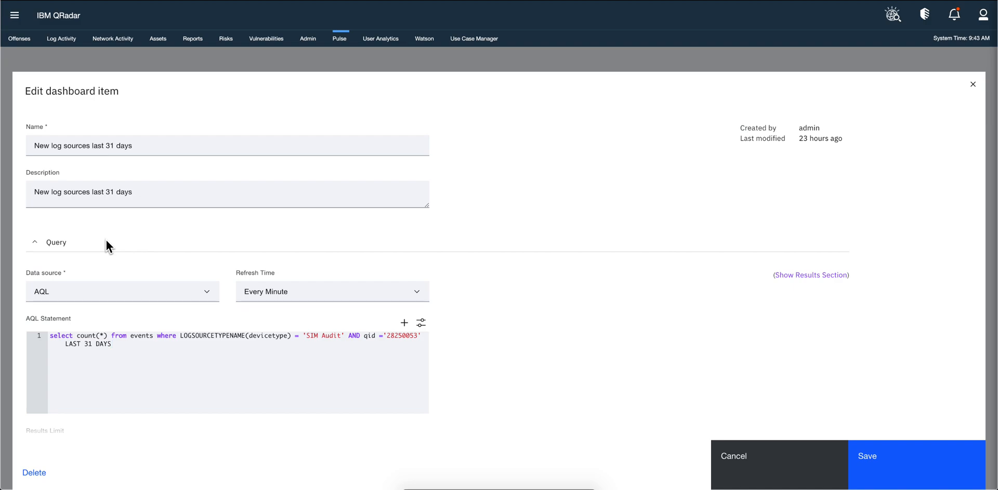
pyautogui.click(111, 343)
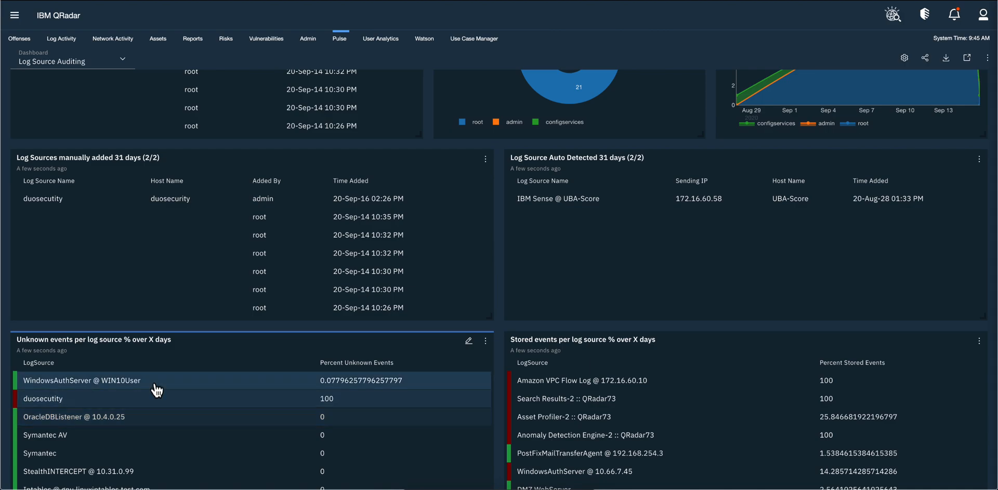
pyautogui.click(468, 341)
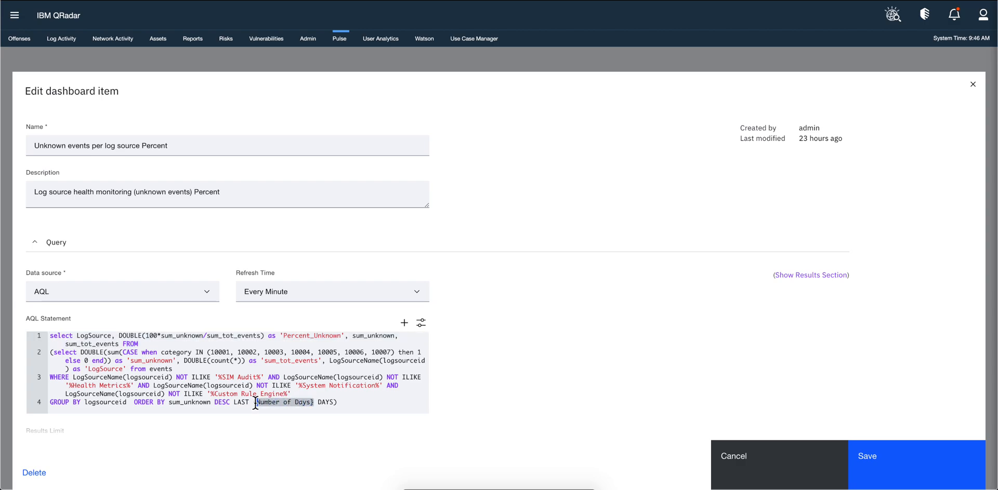
pyautogui.moveTo(968, 84)
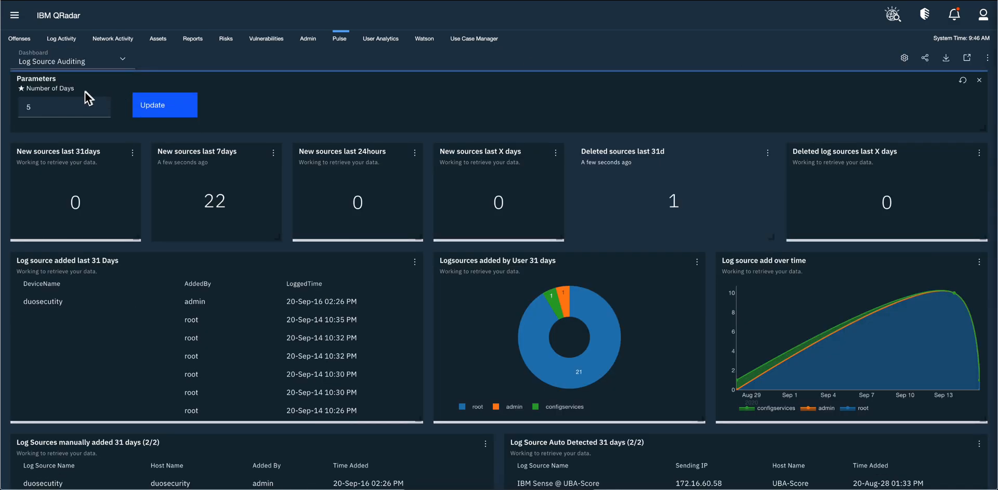
# Step: Return to the dashboard, scroll down, and edit the Unknown events per log source widget
pyautogui.click(165, 105)
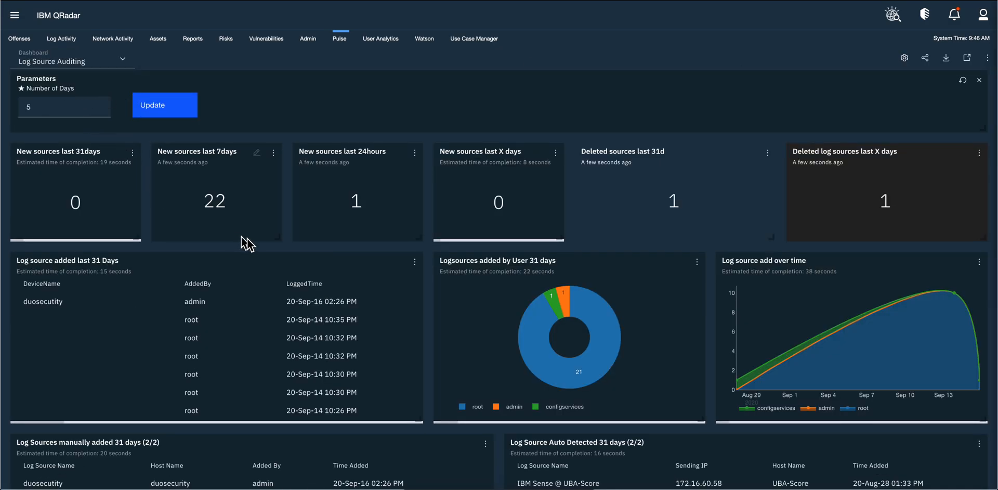
pyautogui.click(979, 80)
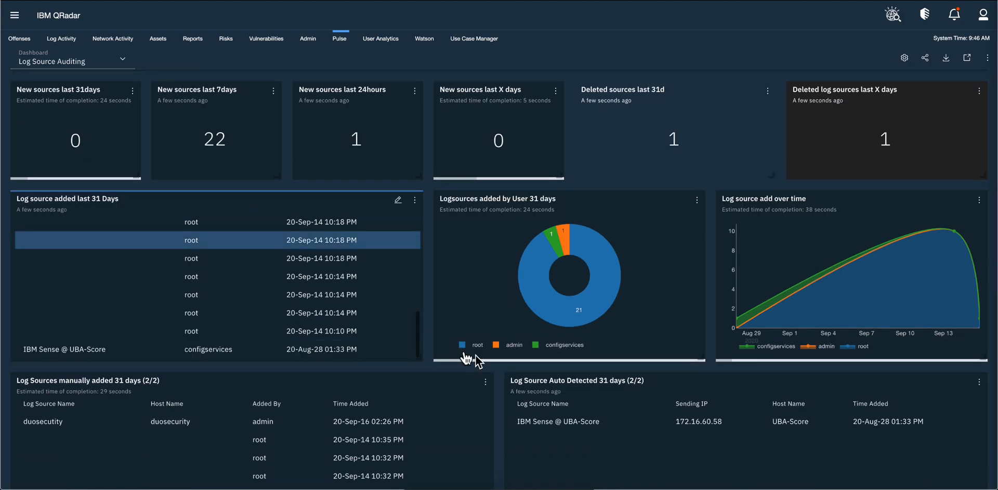
pyautogui.scroll(-3)
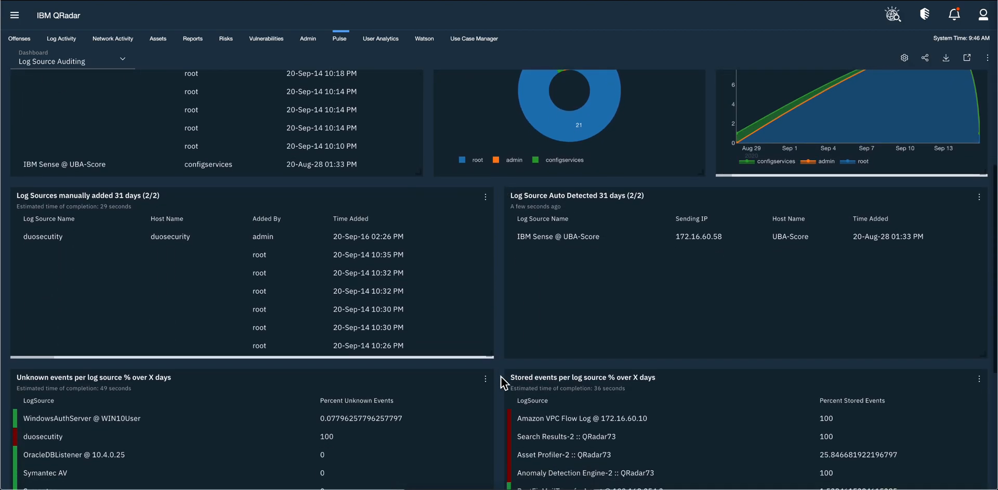
pyautogui.scroll(-3)
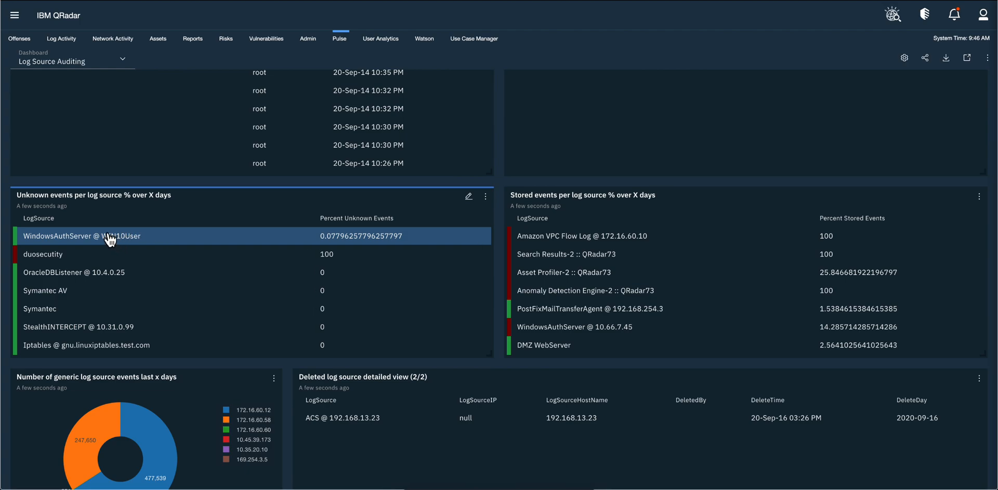
pyautogui.moveTo(62, 244)
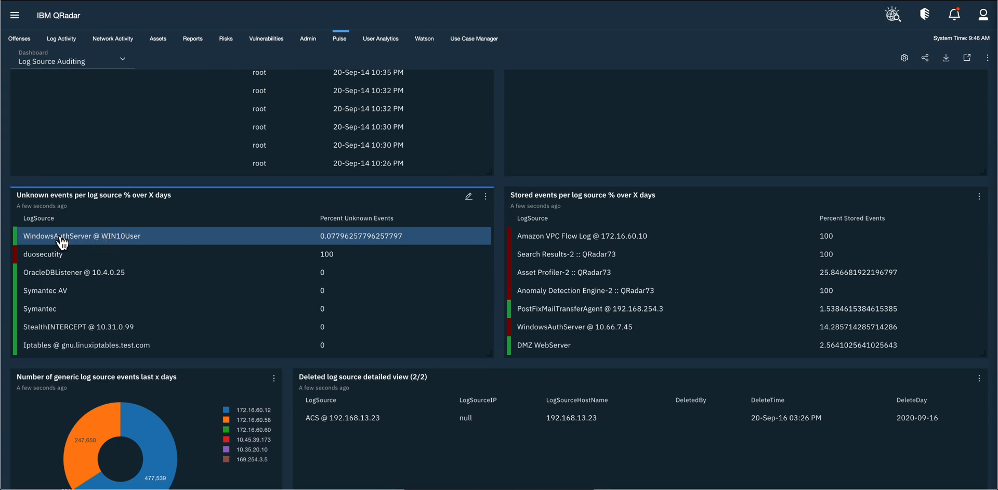
pyautogui.click(82, 235)
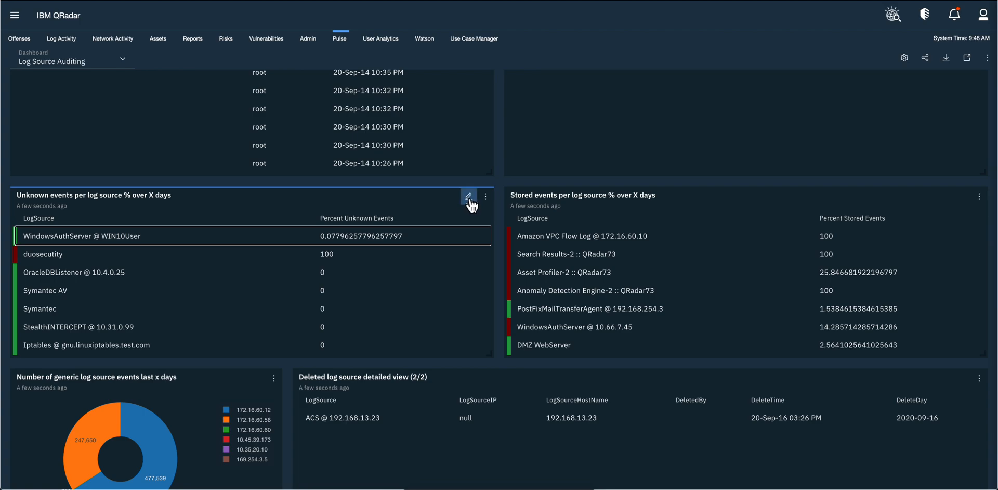
pyautogui.click(469, 196)
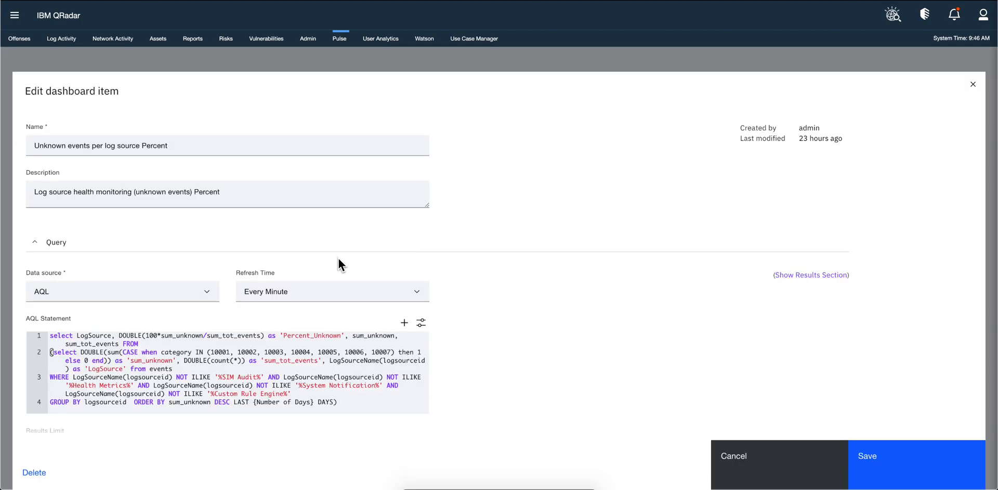
pyautogui.scroll(-3)
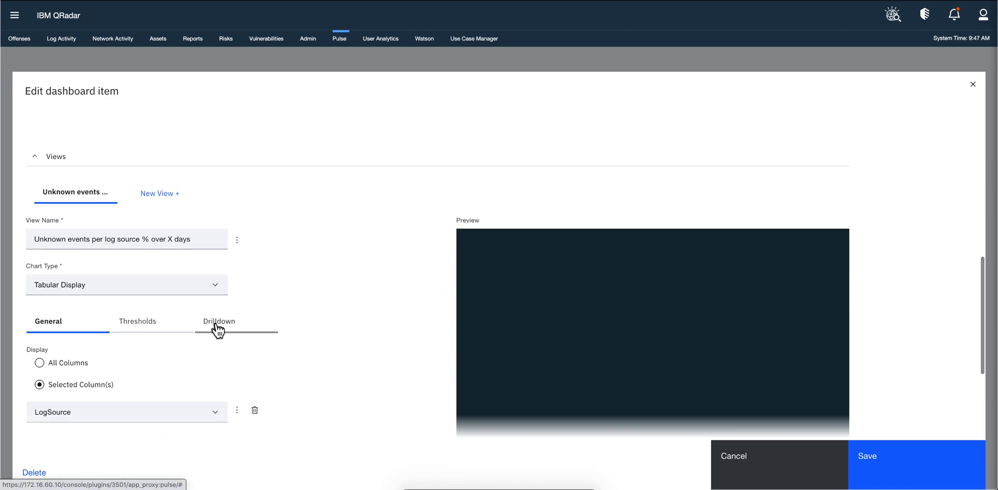
pyautogui.click(219, 320)
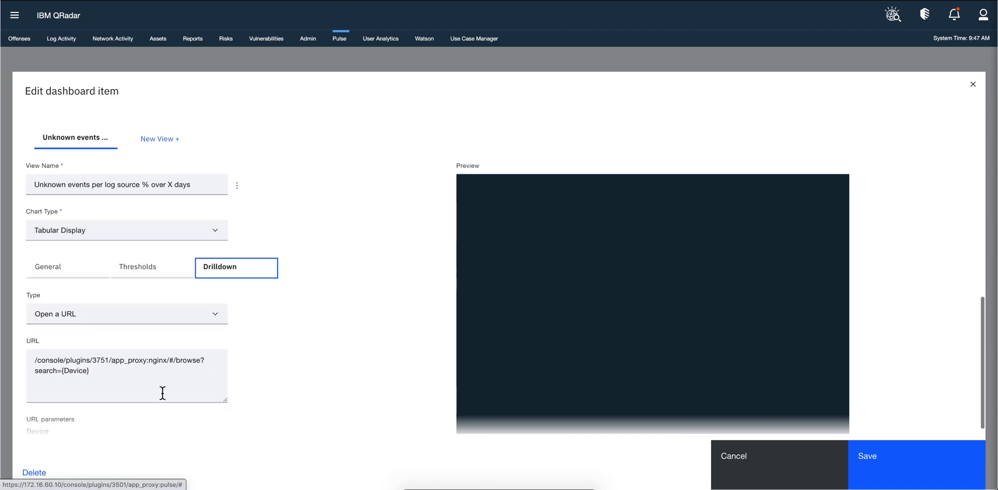
pyautogui.moveTo(111, 358)
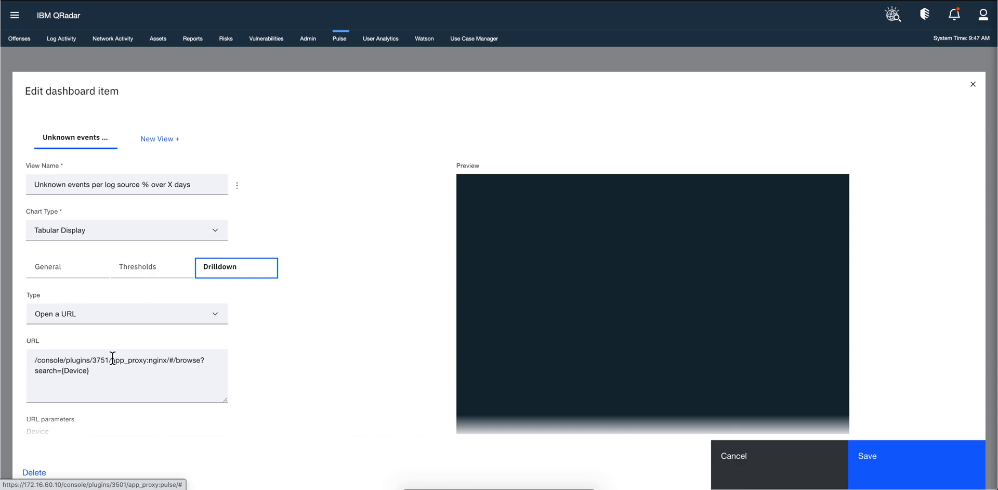
pyautogui.moveTo(108, 360)
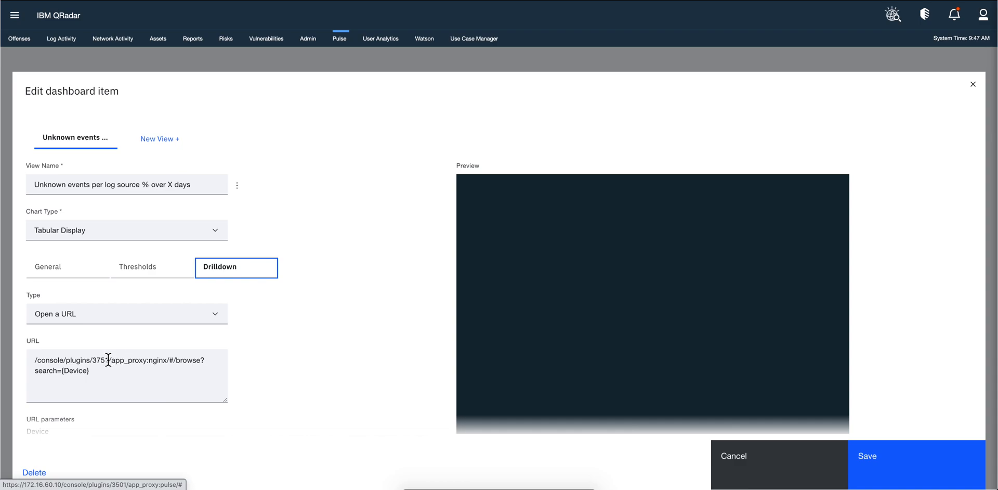
pyautogui.click(127, 375)
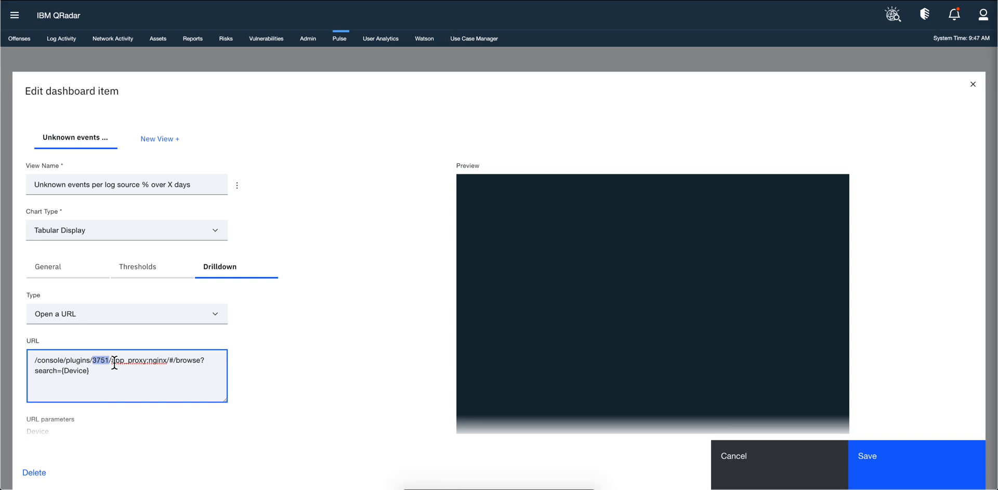
pyautogui.scroll(3)
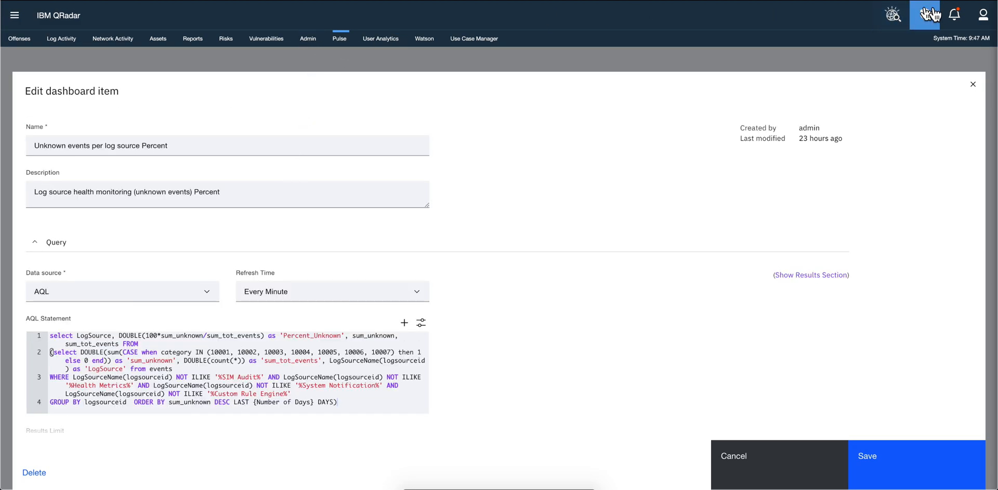
pyautogui.moveTo(884, 80)
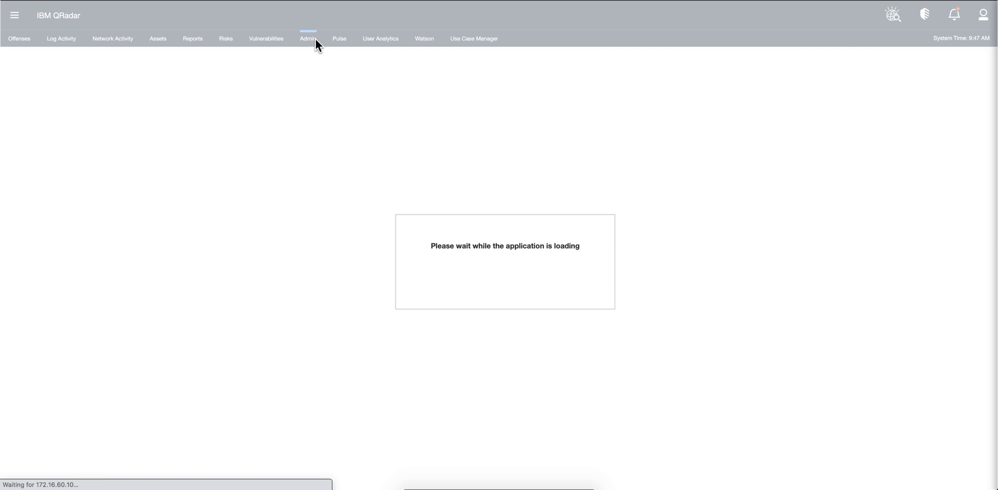
pyautogui.moveTo(312, 48)
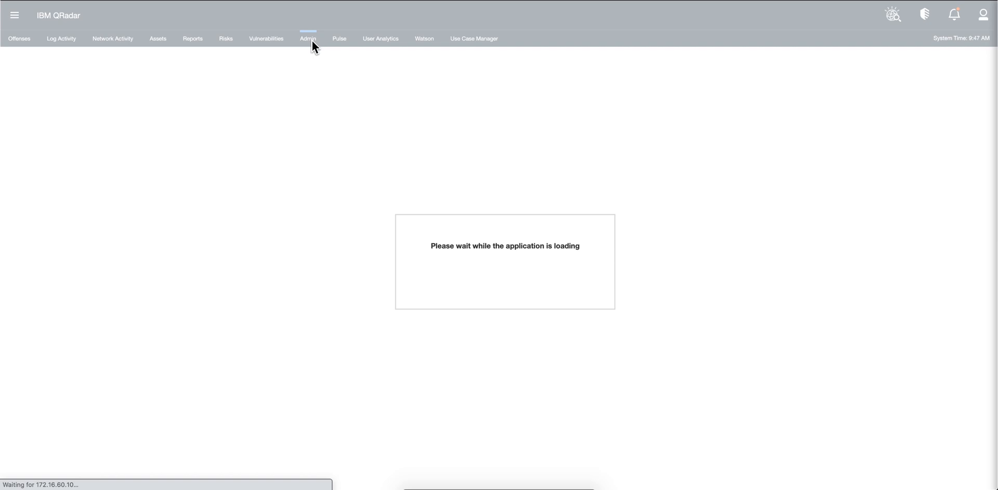
# Step: Browse Admin app sections down to QRadar Log Source Management, then return to Pulse
pyautogui.click(307, 38)
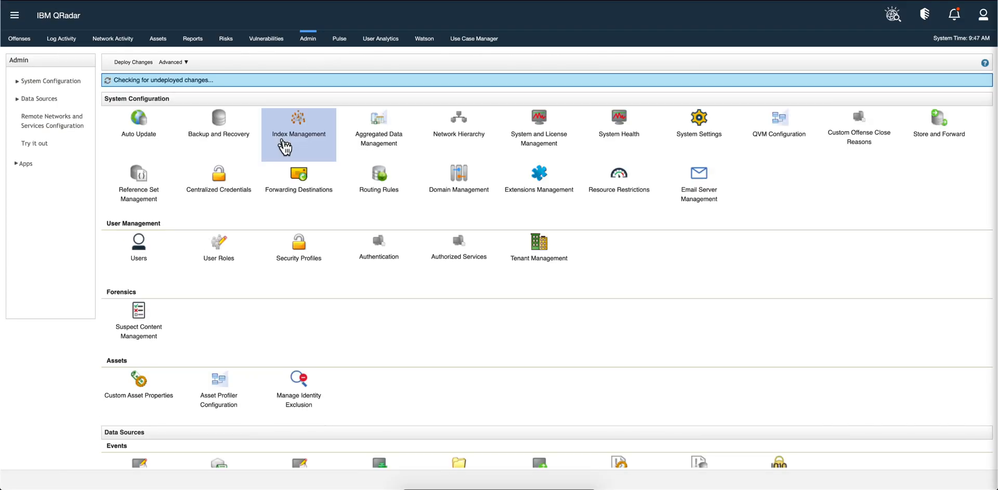
pyautogui.scroll(-3)
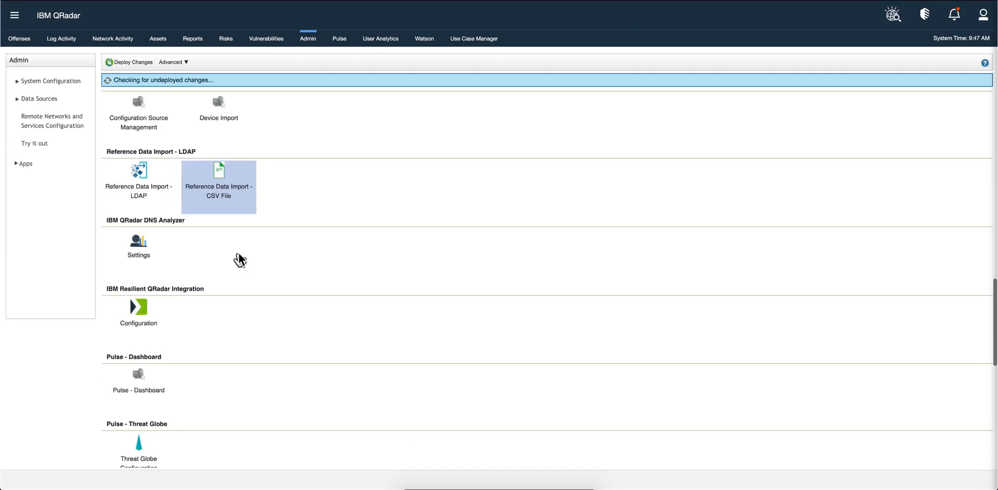
pyautogui.scroll(-3)
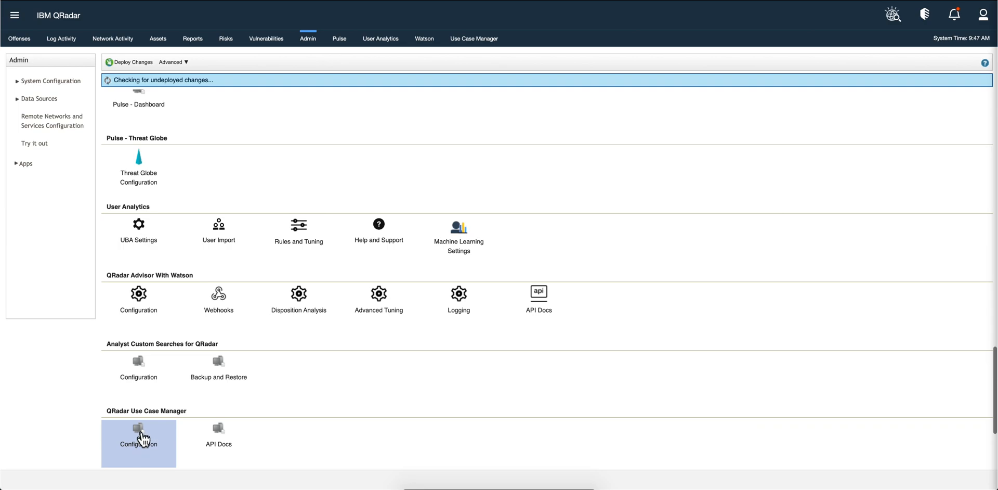
pyautogui.scroll(-3)
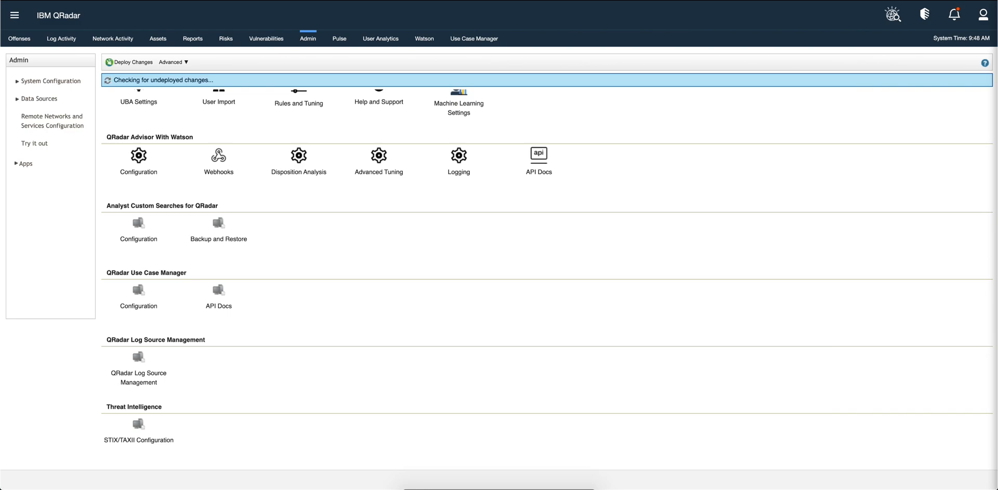
pyautogui.click(340, 38)
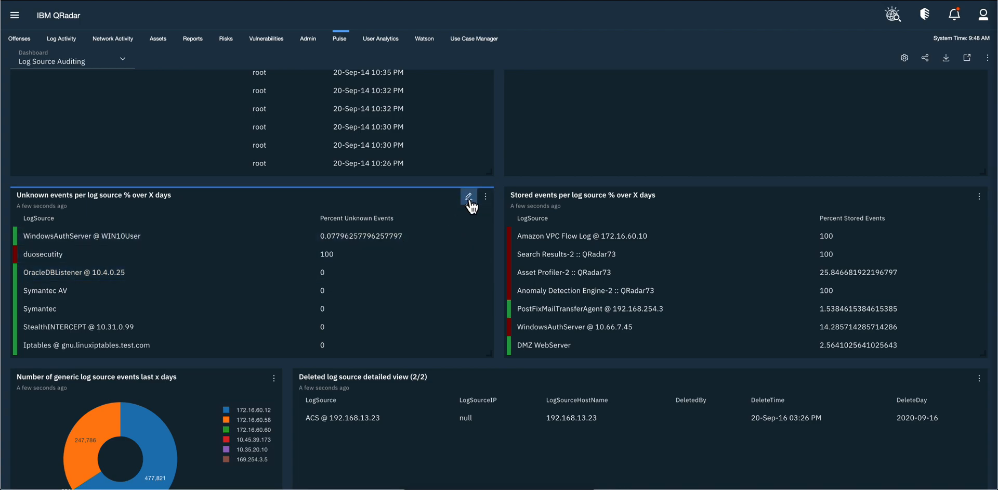
pyautogui.moveTo(469, 195)
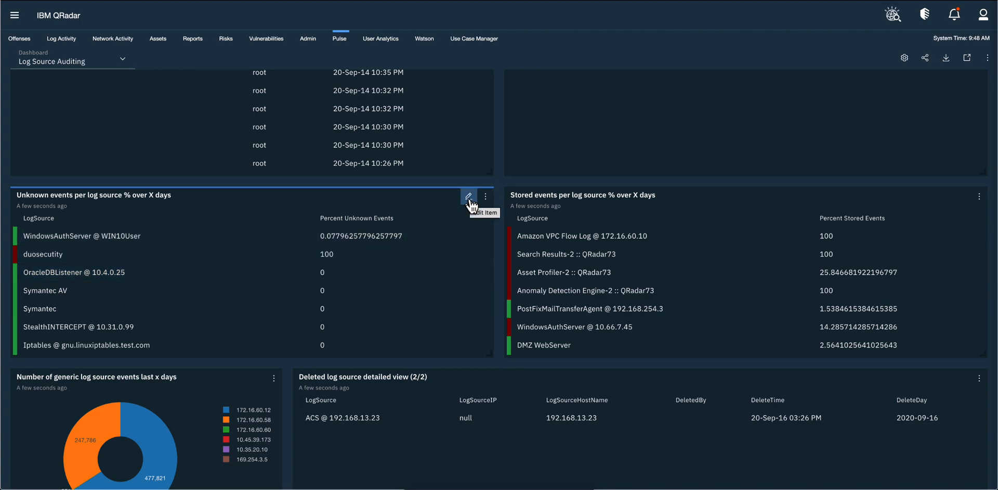
# Step: Reopen the Unknown events item, view its drilldown URL, and cancel without saving
pyautogui.click(468, 196)
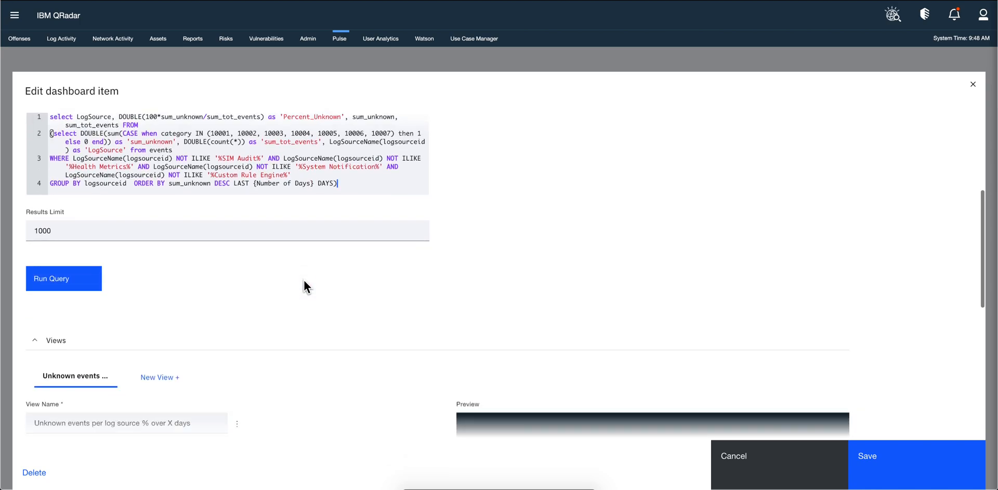
pyautogui.scroll(-3)
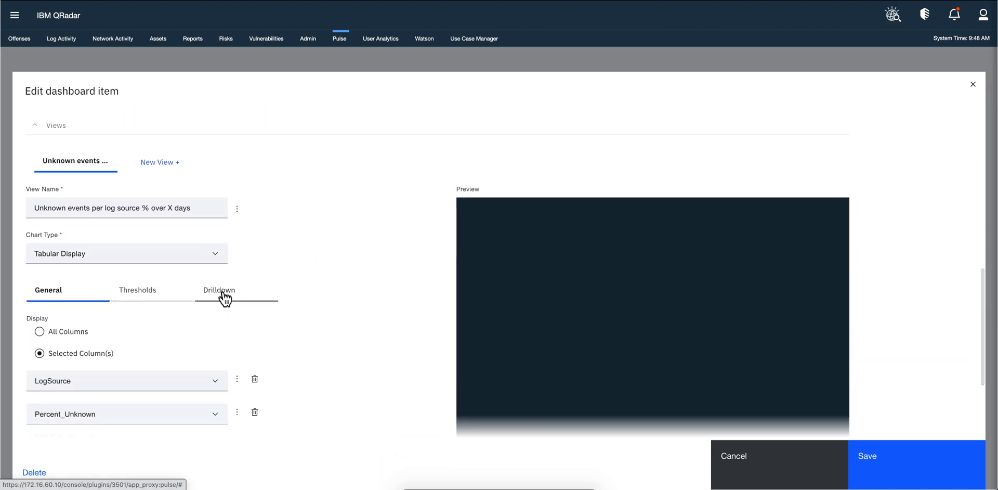
pyautogui.click(219, 290)
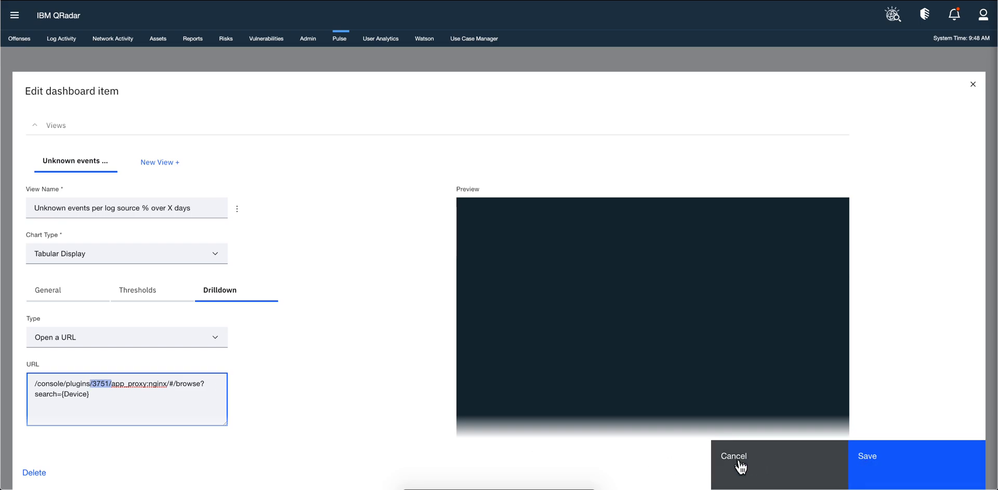
pyautogui.click(732, 456)
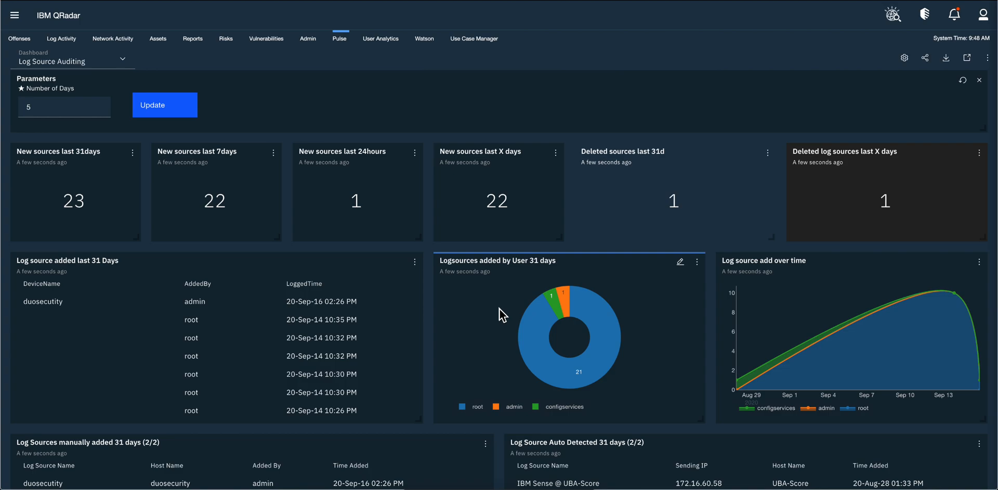
pyautogui.moveTo(504, 399)
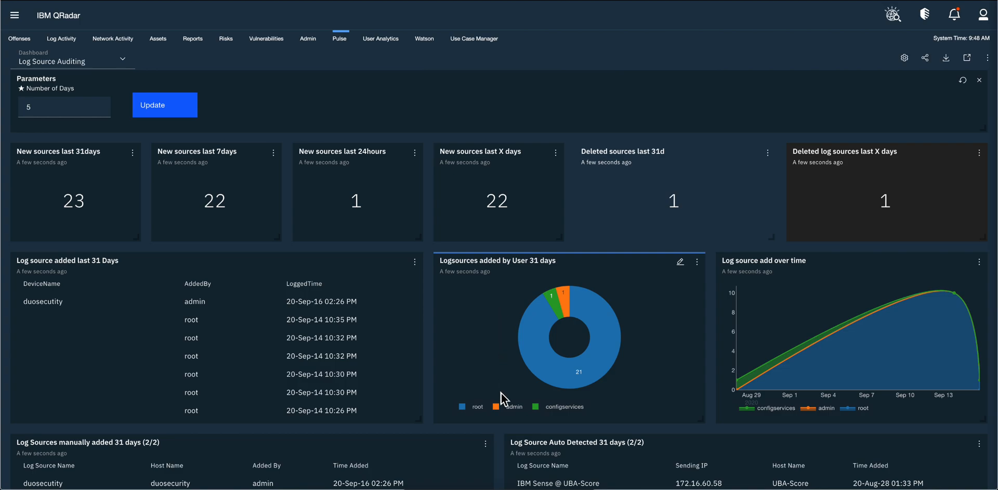
pyautogui.moveTo(383, 115)
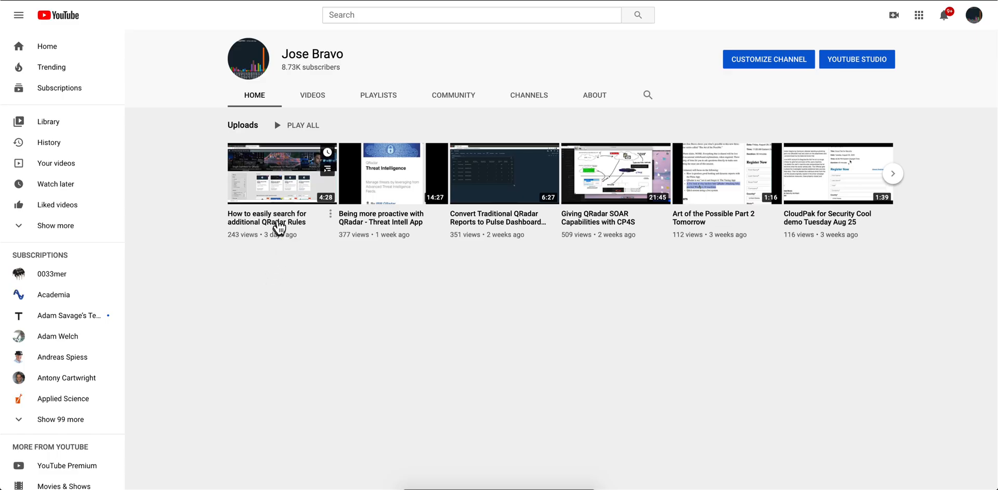
# Step: Open the additional QRadar rules video and follow its ibm.ent.box.com description link
pyautogui.click(281, 173)
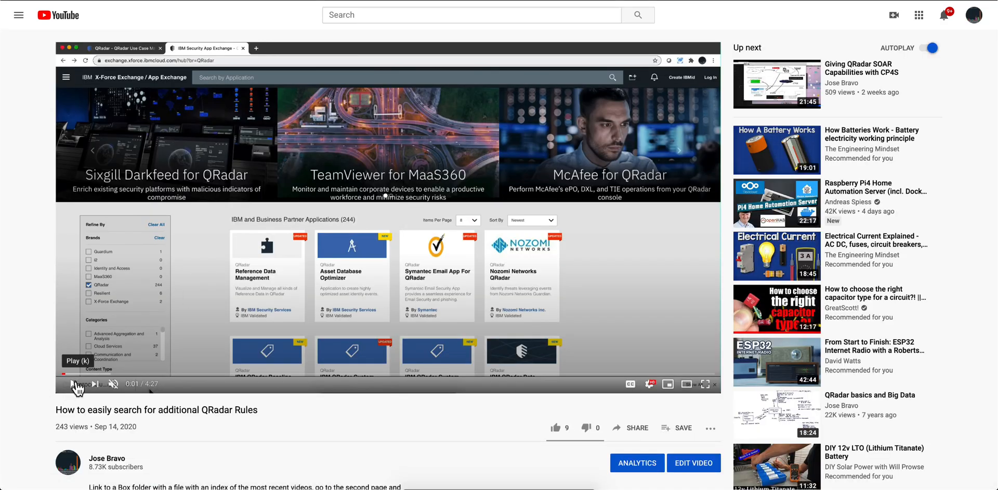
pyautogui.scroll(-3)
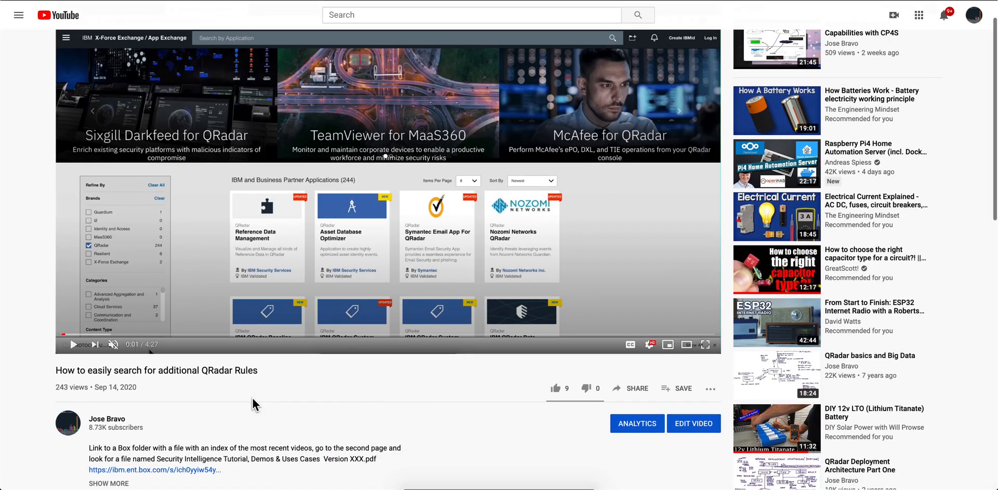
pyautogui.scroll(-3)
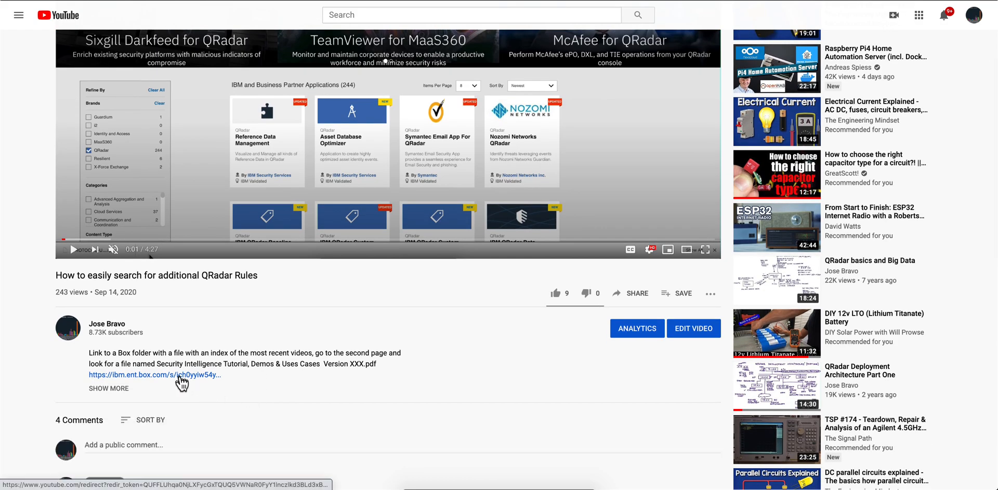
pyautogui.click(155, 374)
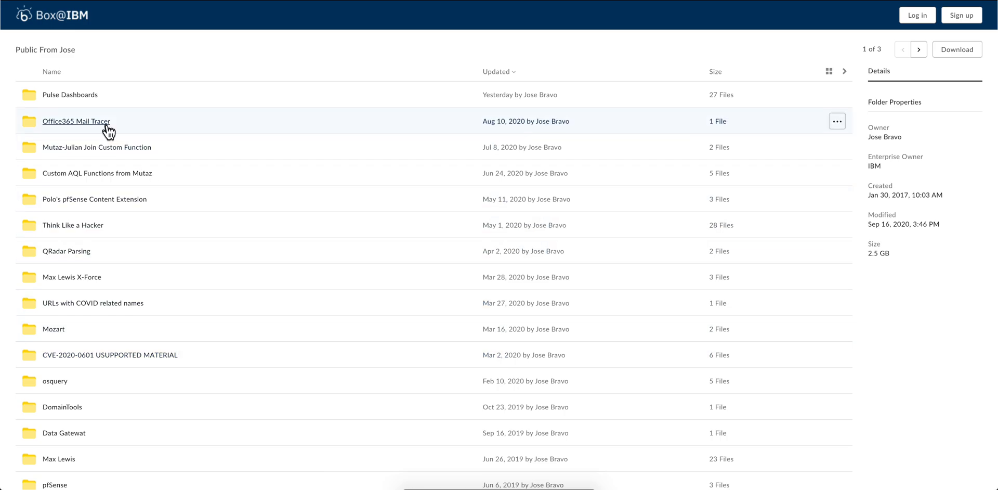
pyautogui.moveTo(70, 94)
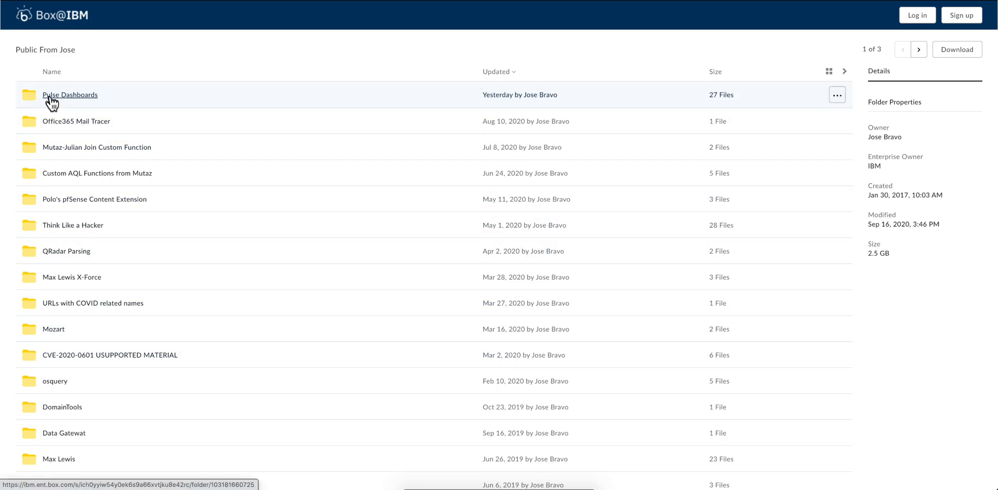
# Step: Navigate Box into Pulse Dashboards, then the Log Source Auditing subfolder
pyautogui.click(69, 94)
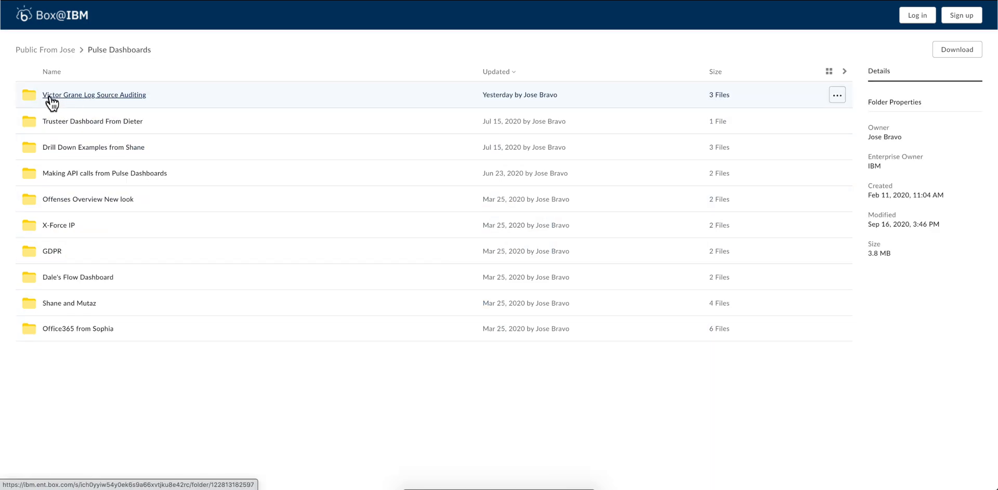
pyautogui.moveTo(104, 102)
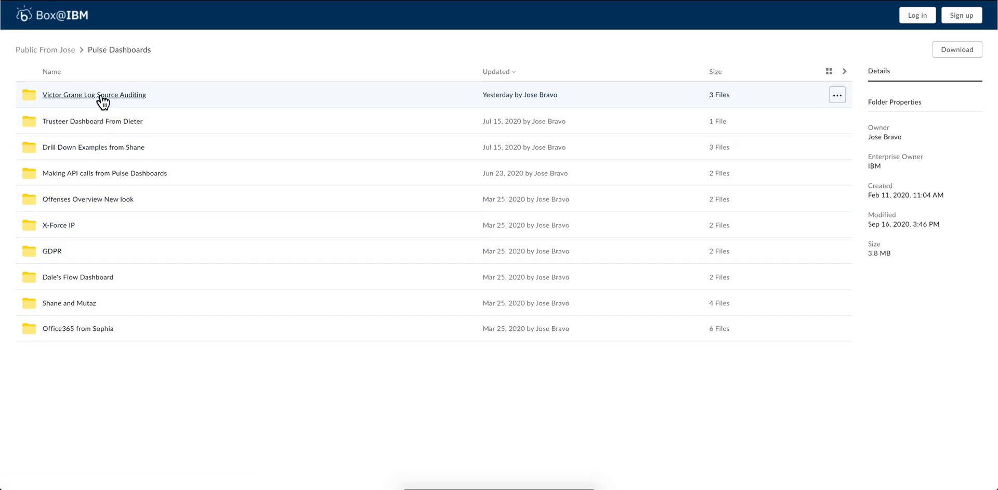
pyautogui.click(94, 94)
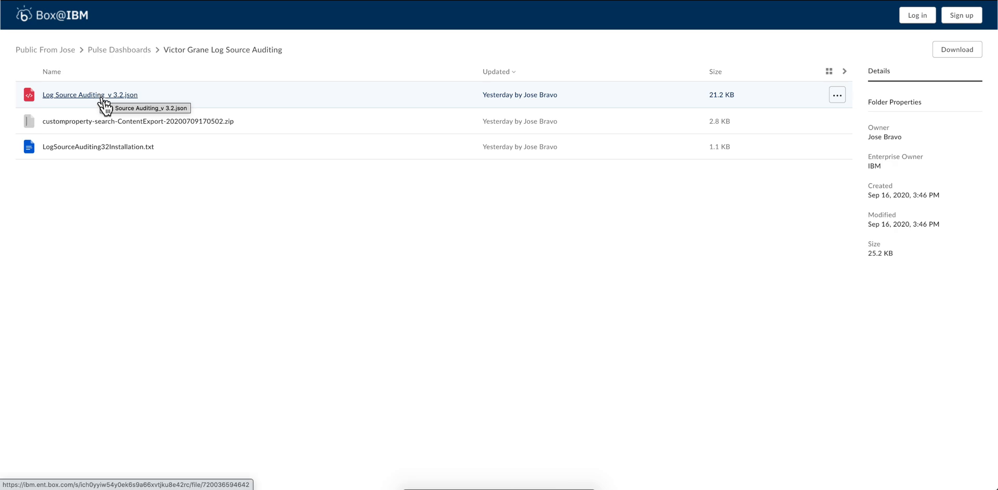
pyautogui.click(89, 95)
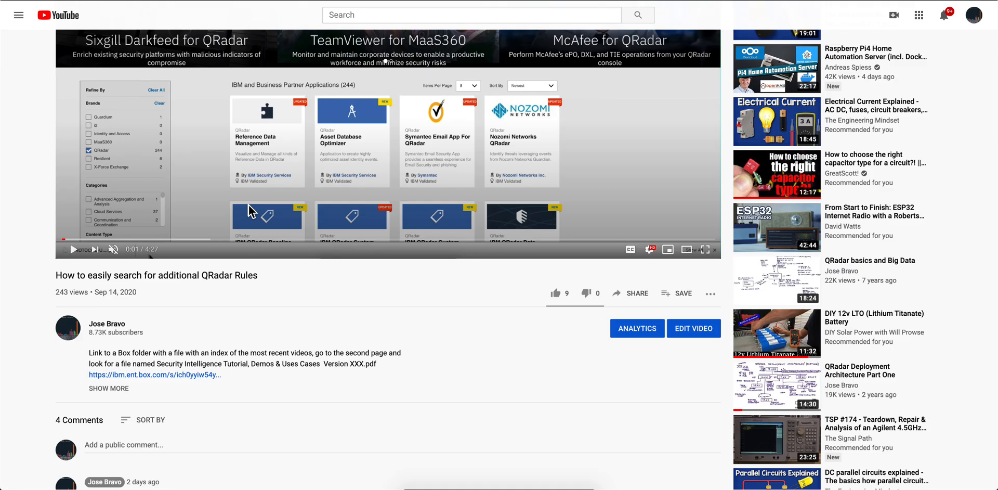
pyautogui.click(153, 374)
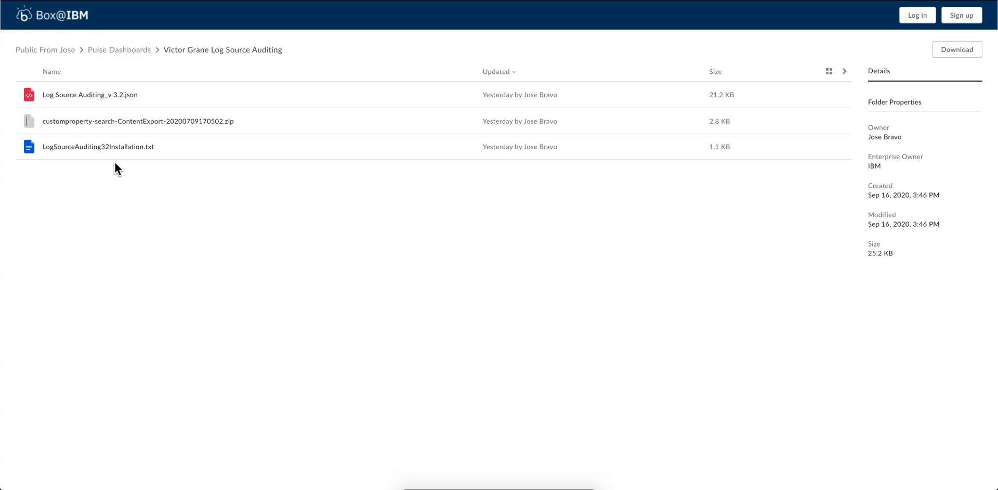
pyautogui.moveTo(182, 124)
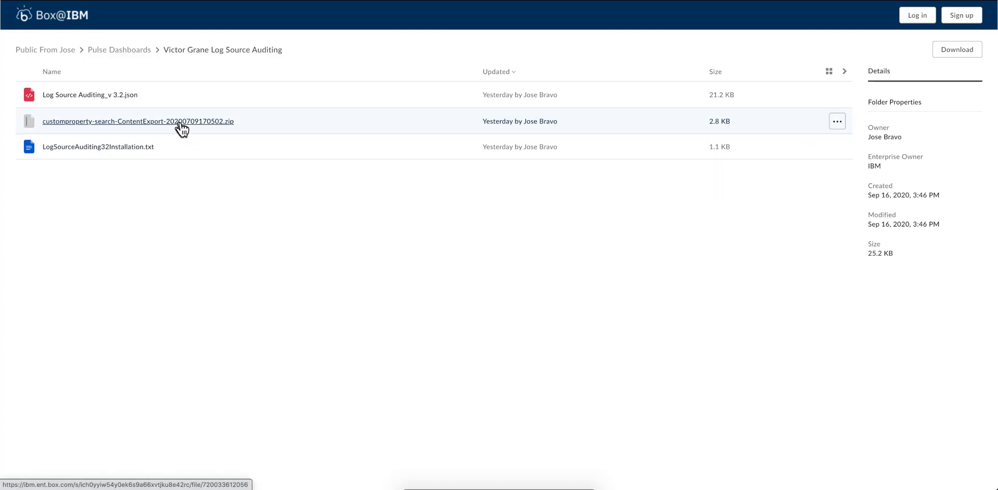
pyautogui.moveTo(148, 126)
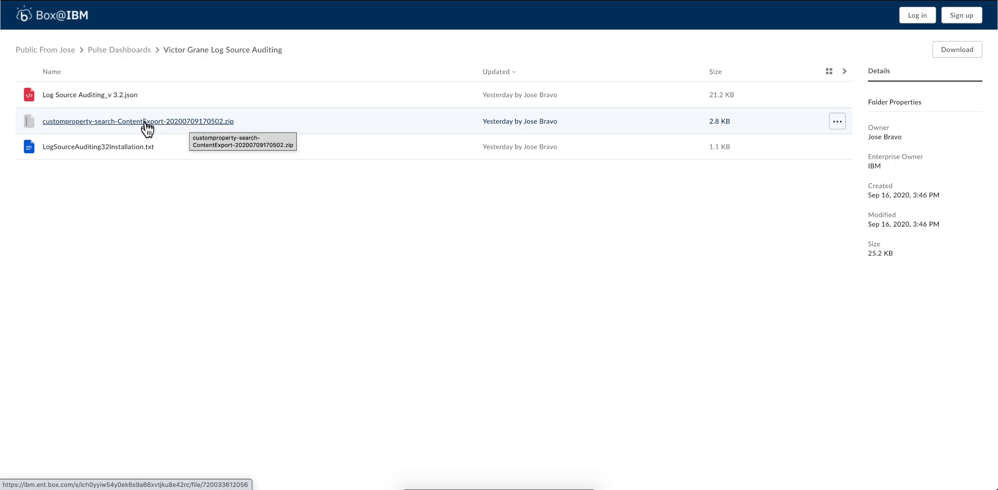
pyautogui.moveTo(189, 131)
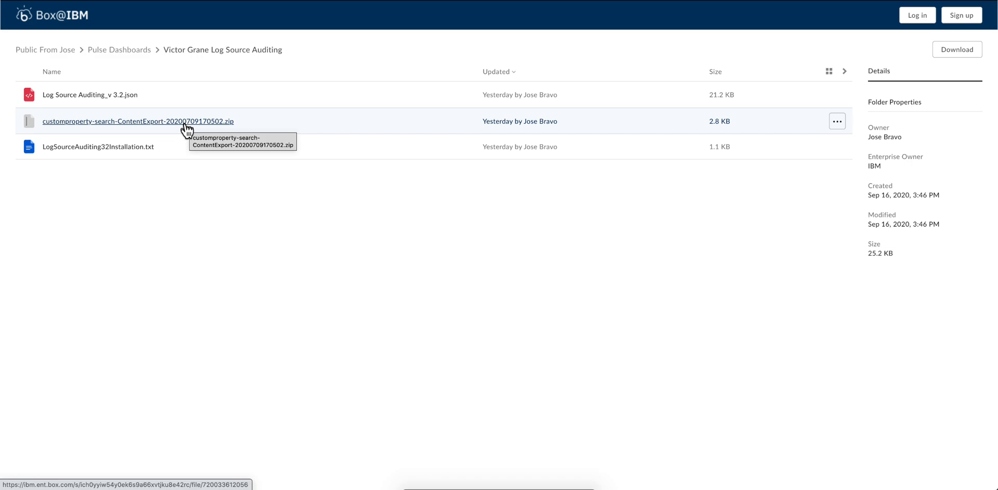
pyautogui.moveTo(276, 31)
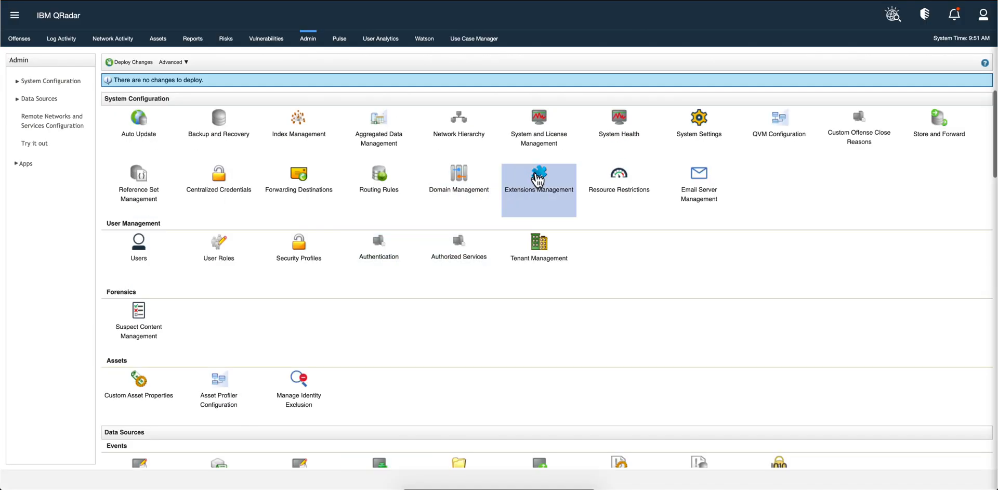
pyautogui.click(538, 180)
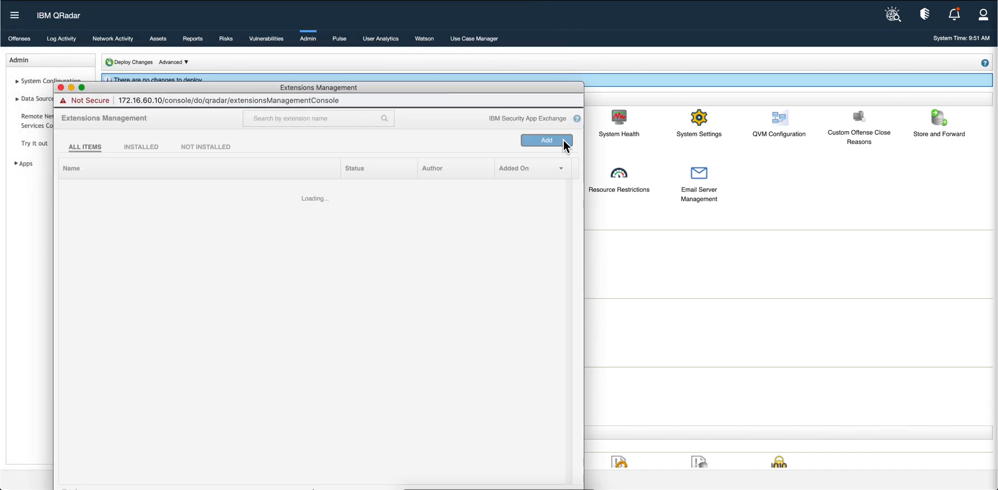
pyautogui.click(546, 140)
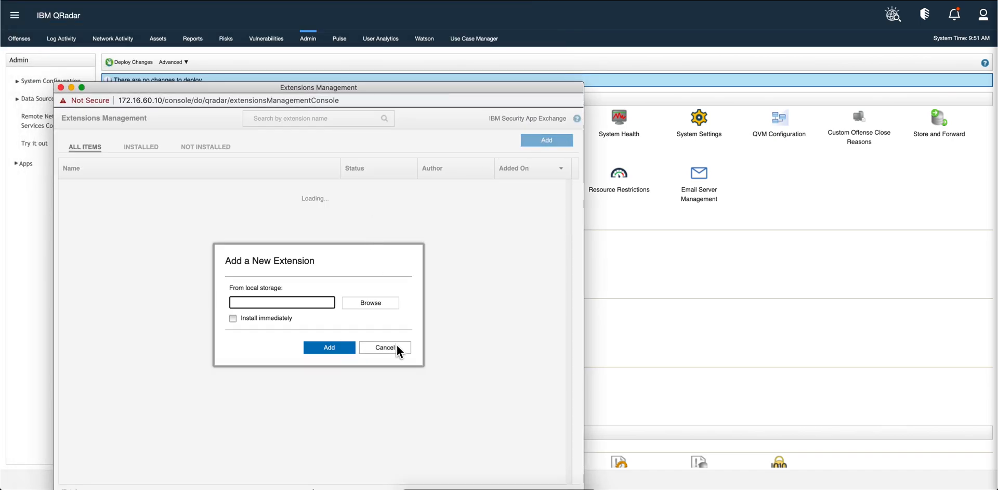
pyautogui.click(385, 347)
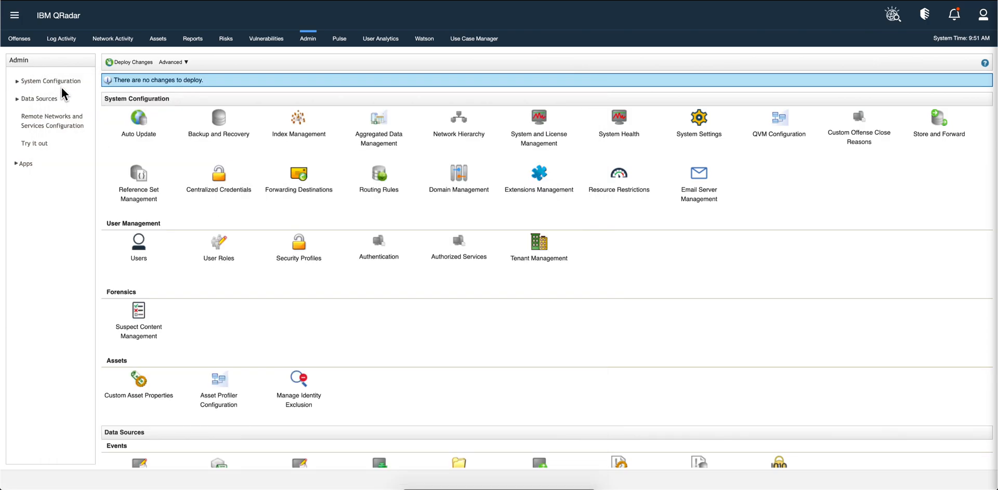
pyautogui.click(130, 61)
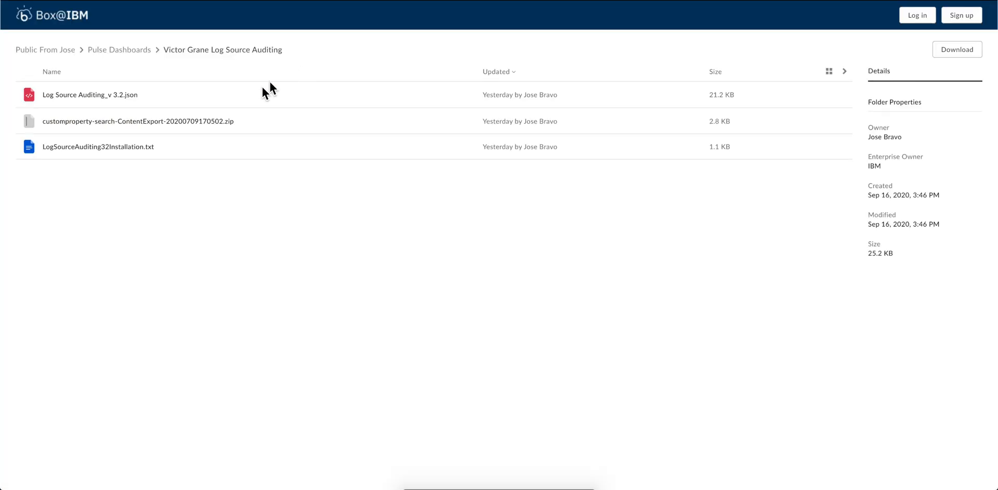
pyautogui.moveTo(90, 94)
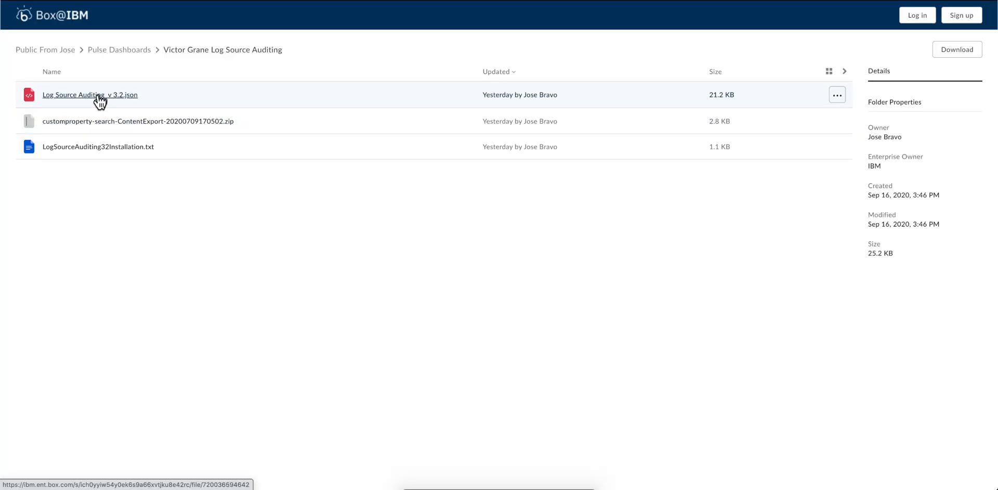
pyautogui.moveTo(86, 103)
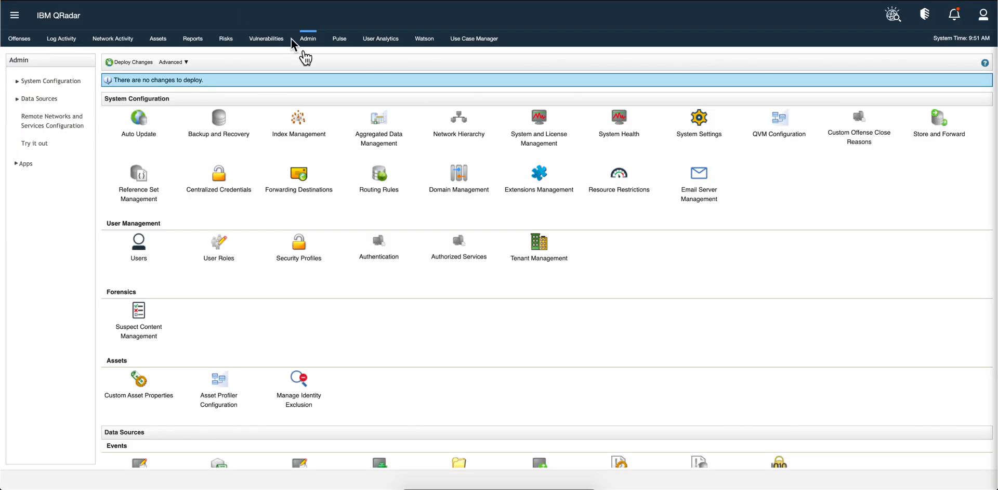
# Step: Switch to Pulse and dismiss the Import Dashboard dialog
pyautogui.click(340, 38)
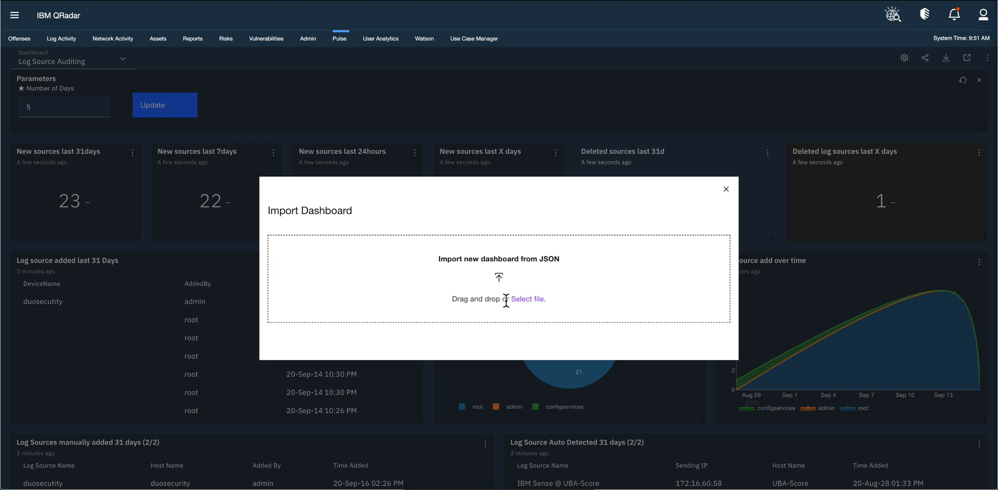
pyautogui.moveTo(723, 211)
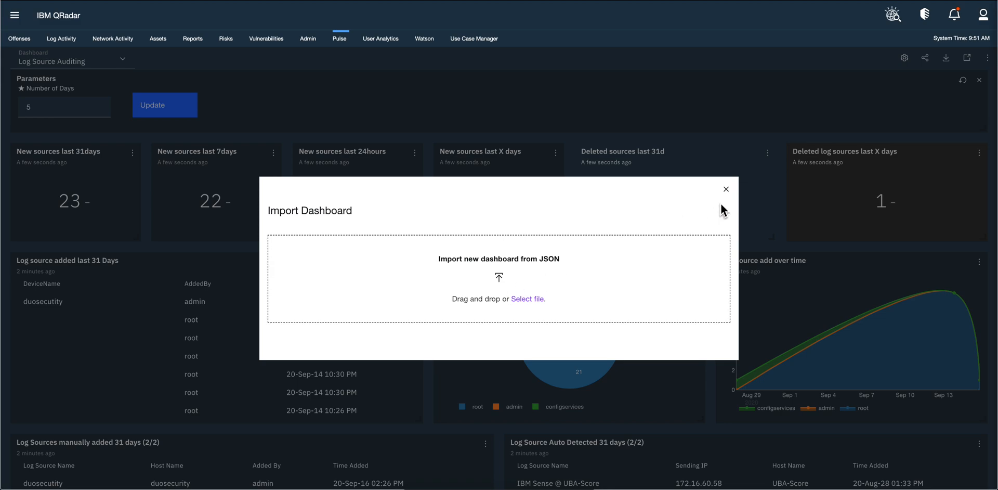
pyautogui.click(726, 189)
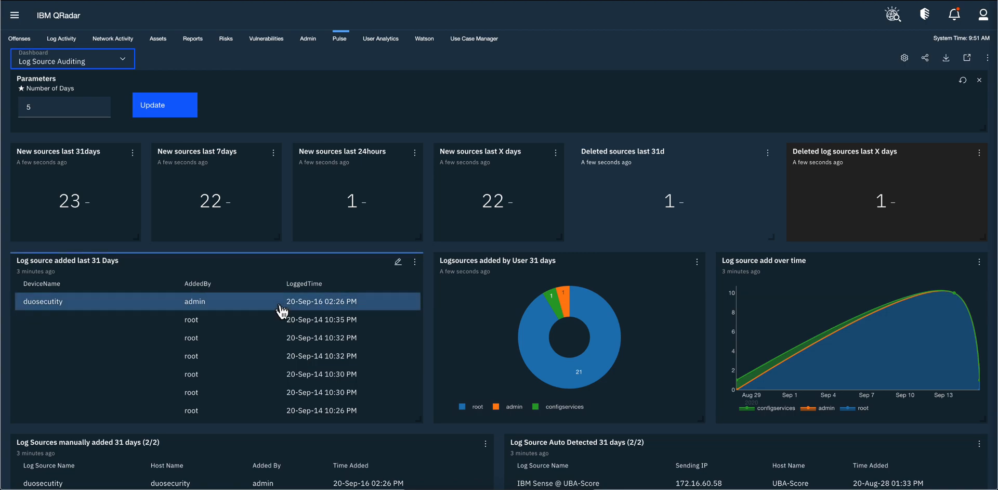
# Step: Scroll down and edit the Log Source Auto Detected 31 days (2/2) widget
pyautogui.scroll(-3)
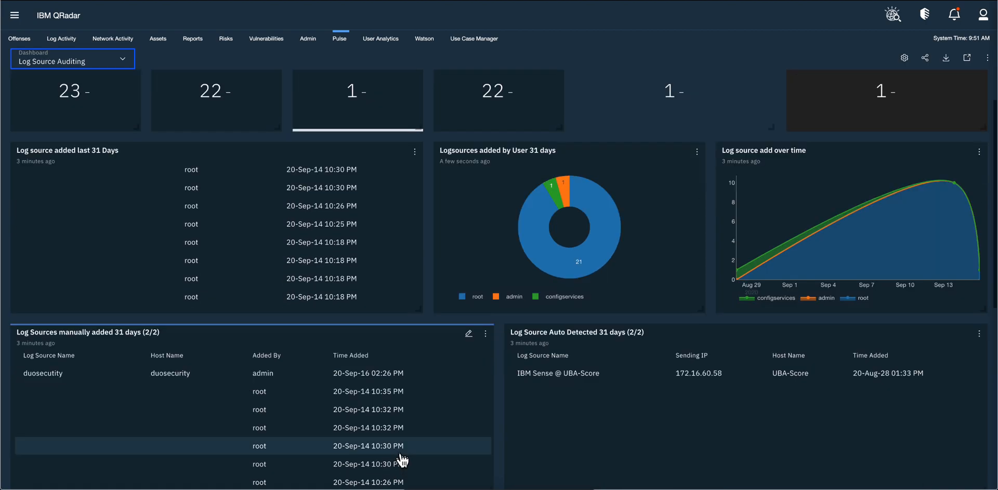
pyautogui.scroll(-3)
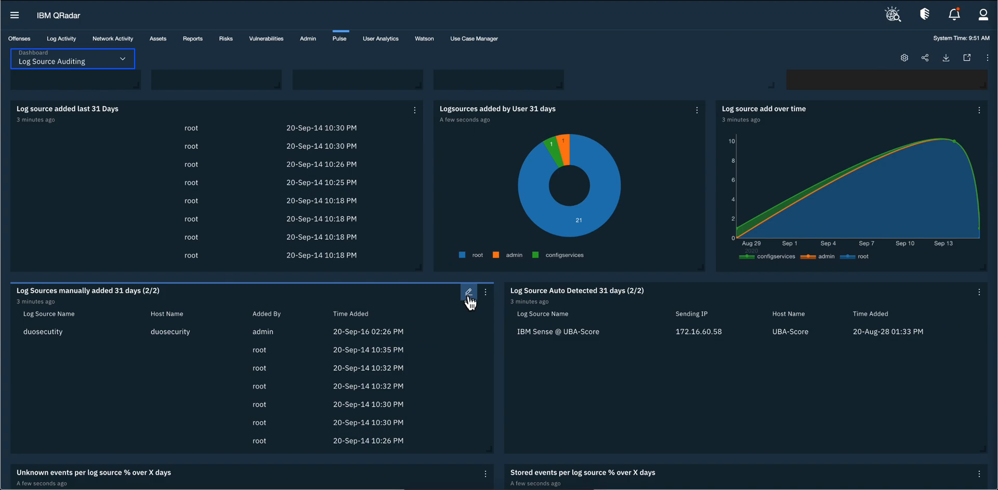
pyautogui.moveTo(535, 298)
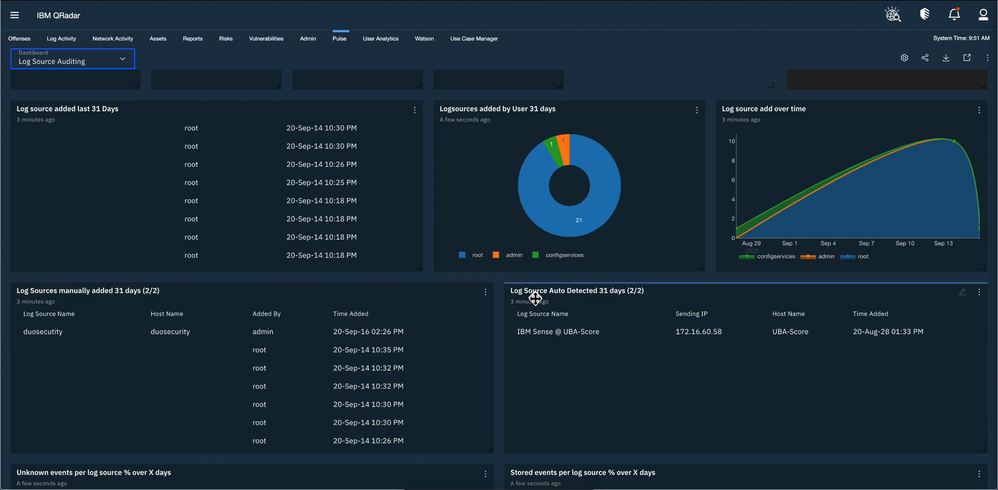
pyautogui.click(964, 291)
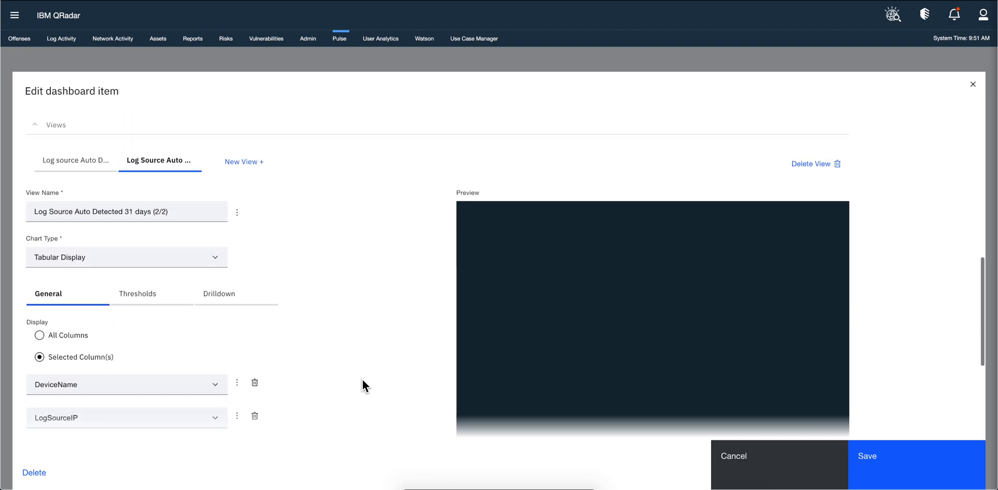
# Step: View the Drilldown tab, showing an Open a URL link to plugin ID 3751
pyautogui.click(219, 292)
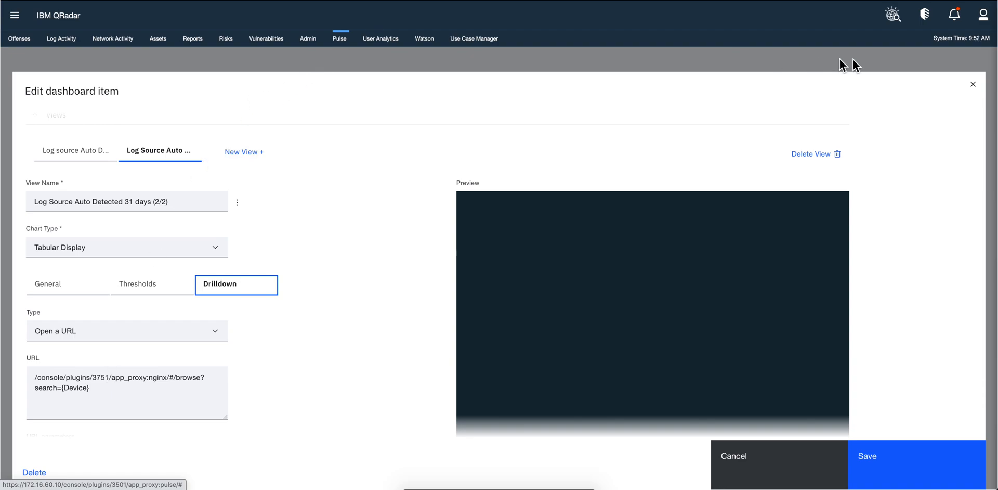
pyautogui.moveTo(973, 84)
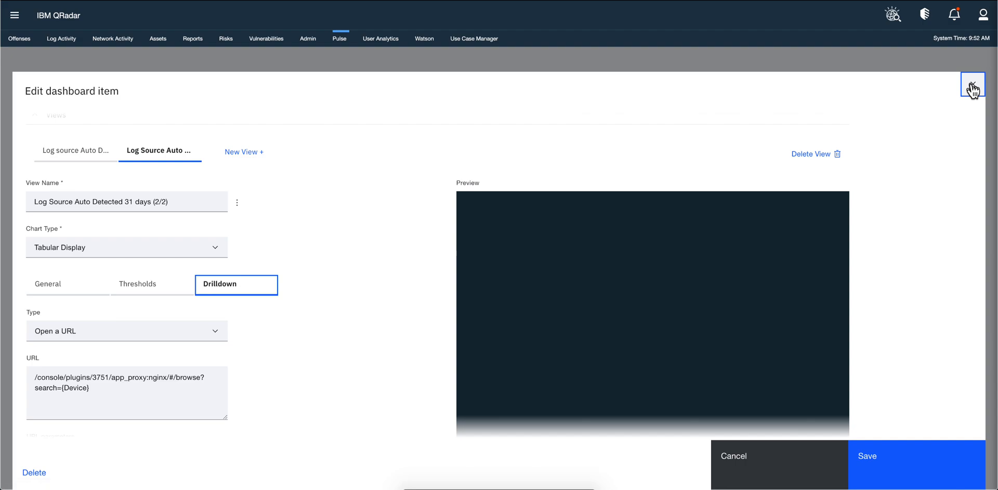